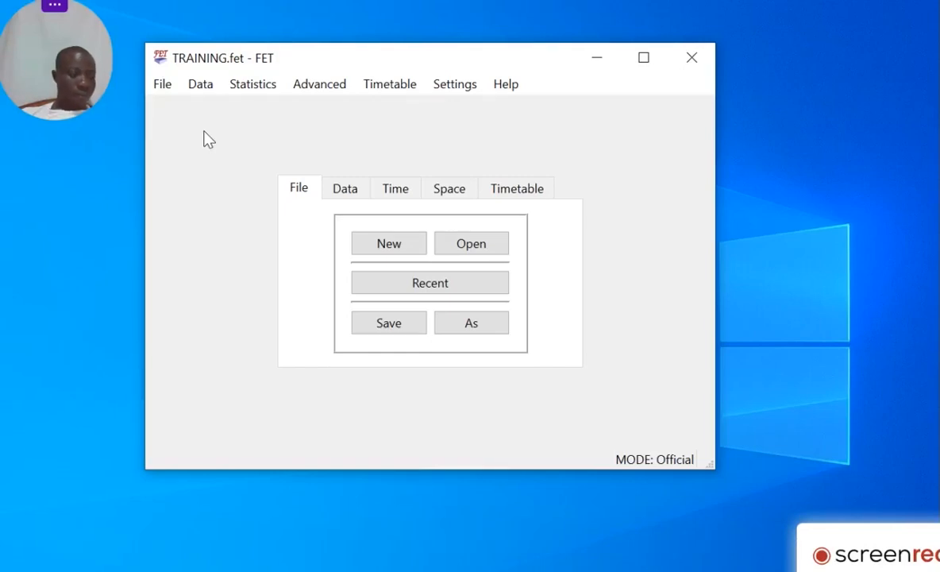
{"action": "mouse_move", "coordinate": [181, 127]}
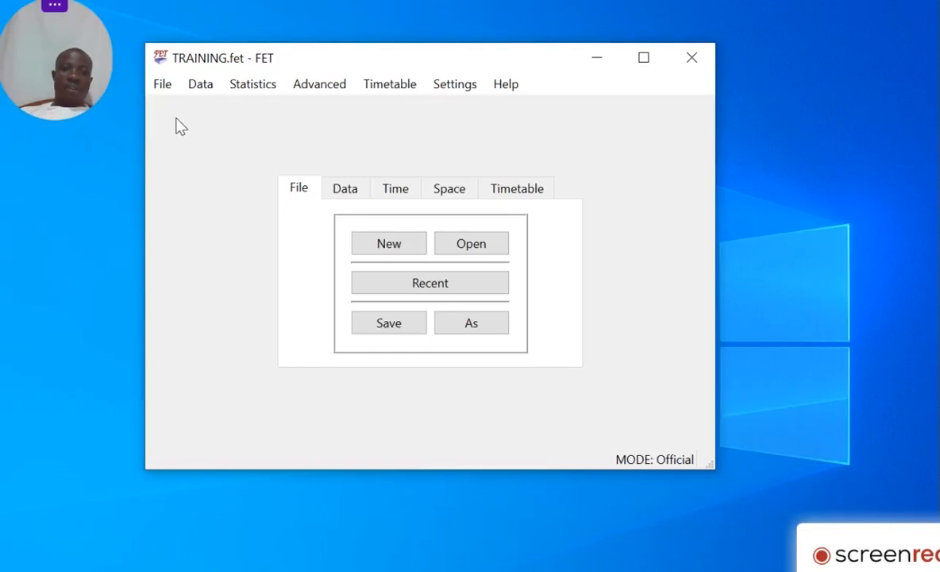
{"action": "mouse_move", "coordinate": [213, 103]}
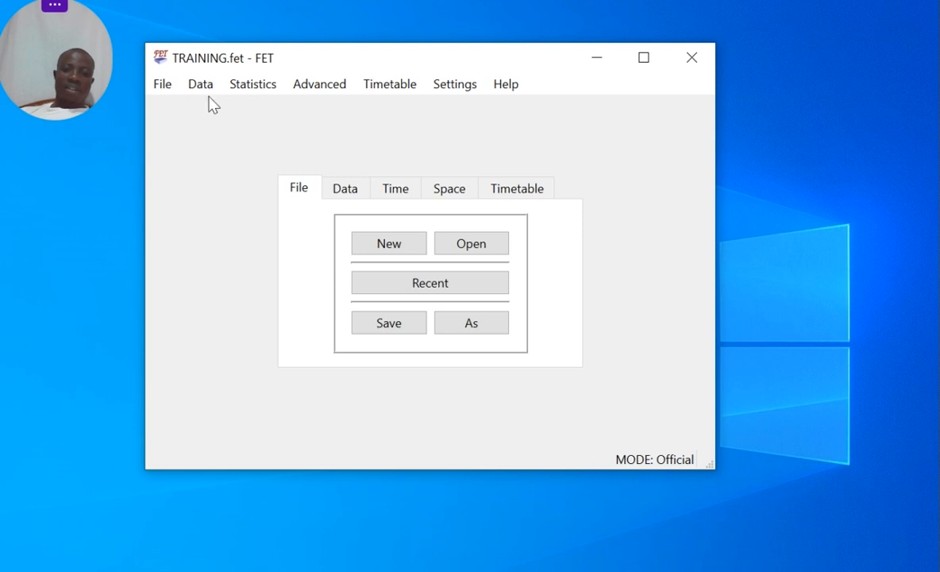
- Reach the students' Years window from the Data menu
{"action": "left_click", "coordinate": [200, 83]}
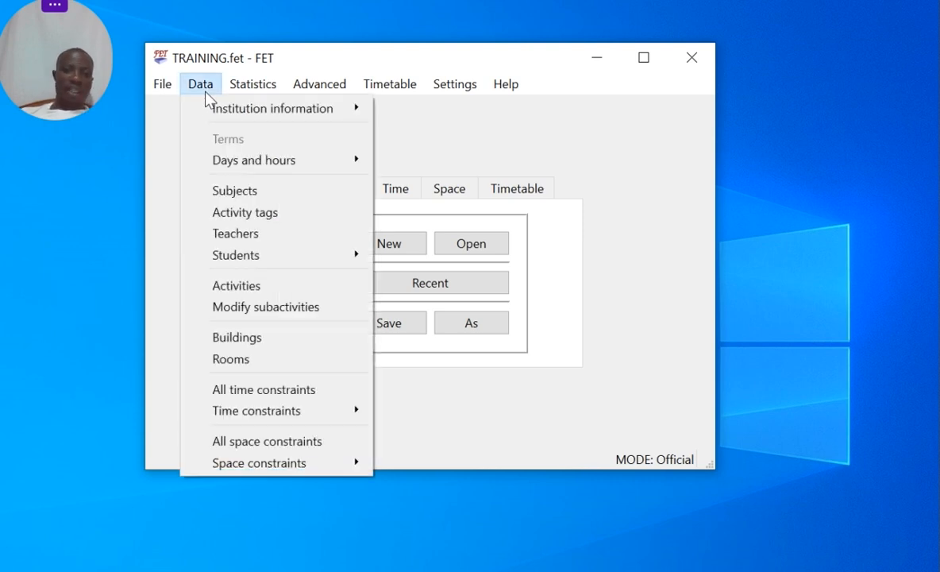
{"action": "mouse_move", "coordinate": [254, 213]}
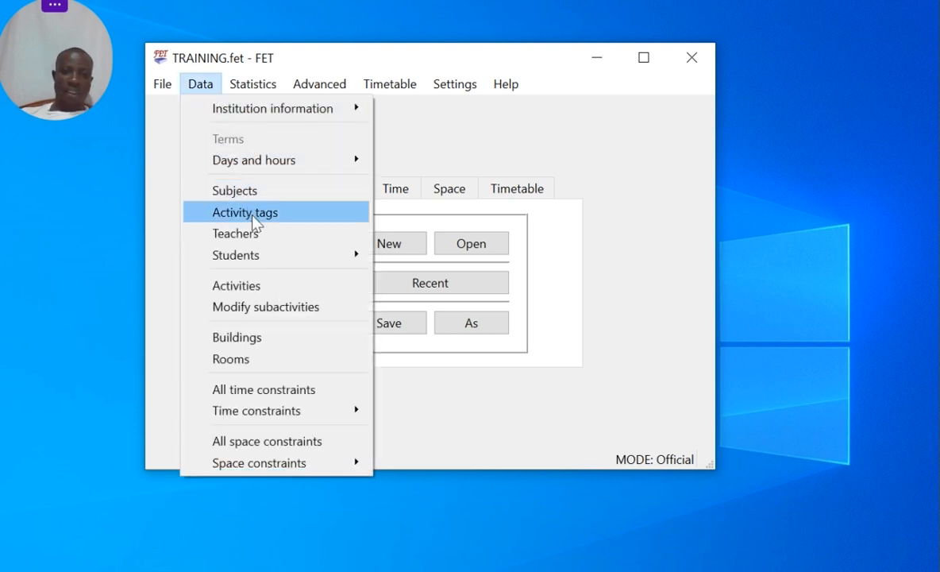
{"action": "mouse_move", "coordinate": [235, 254]}
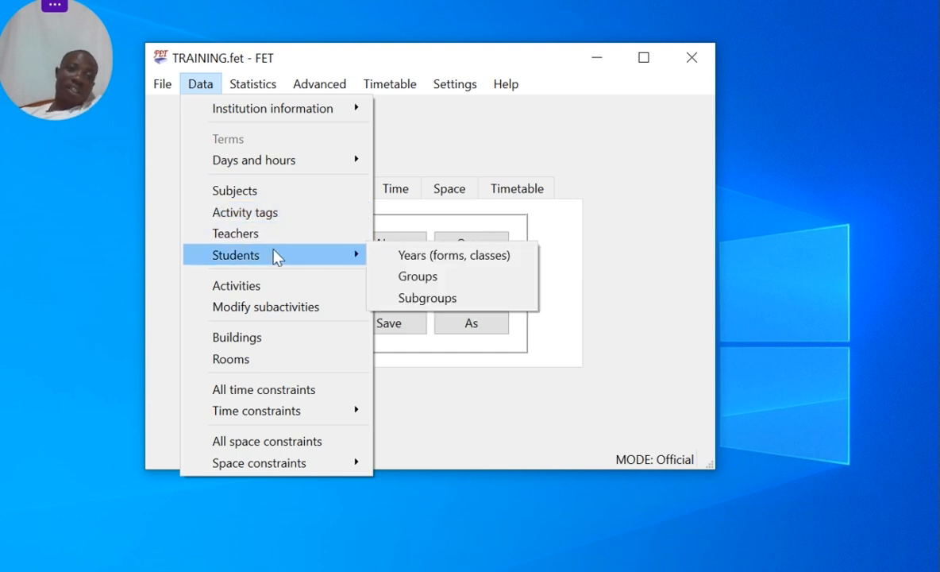
{"action": "left_click", "coordinate": [235, 232]}
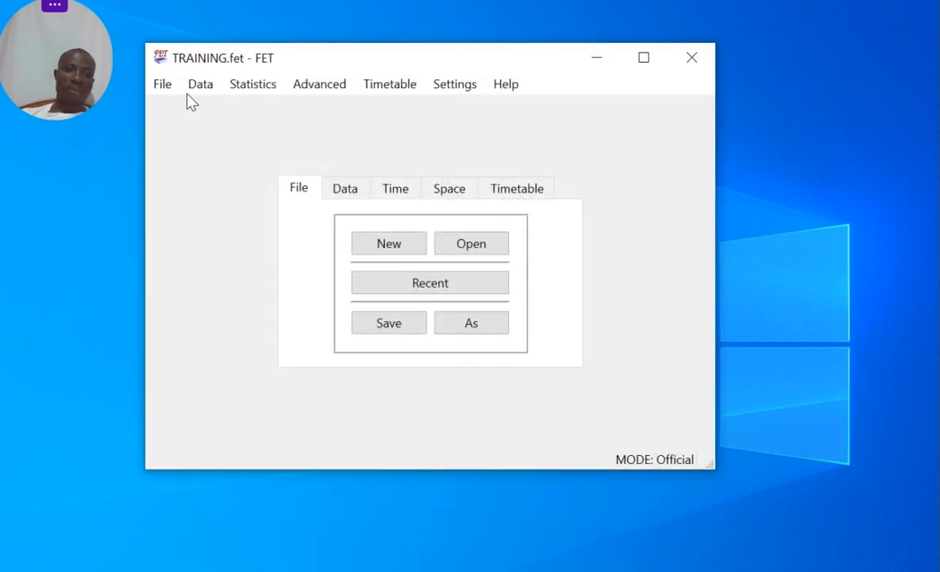
{"action": "left_click", "coordinate": [200, 82]}
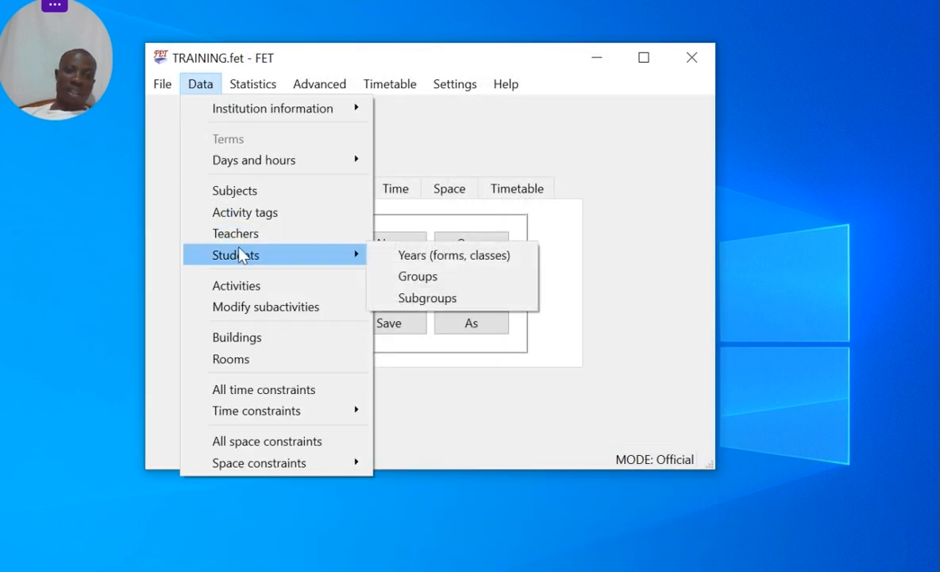
{"action": "mouse_move", "coordinate": [276, 251]}
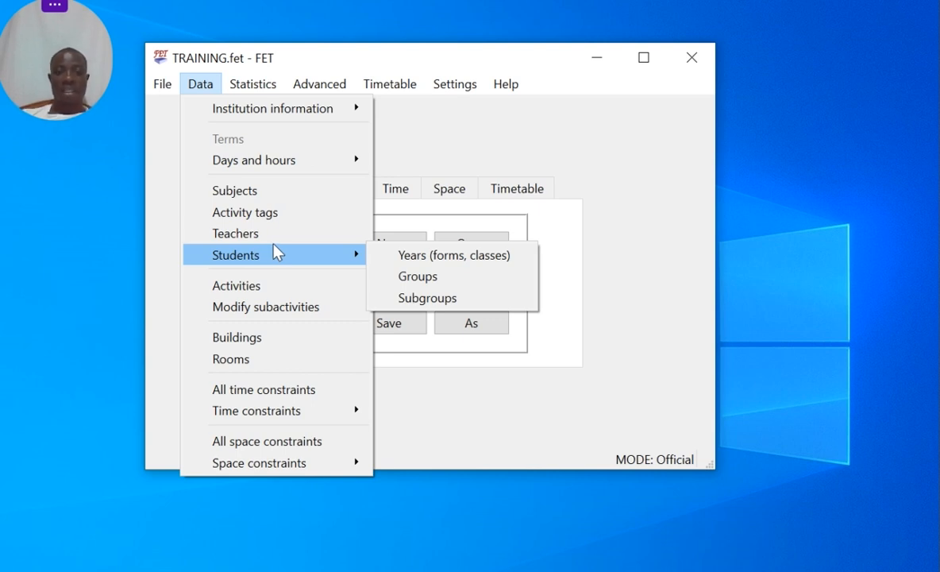
{"action": "mouse_move", "coordinate": [416, 276]}
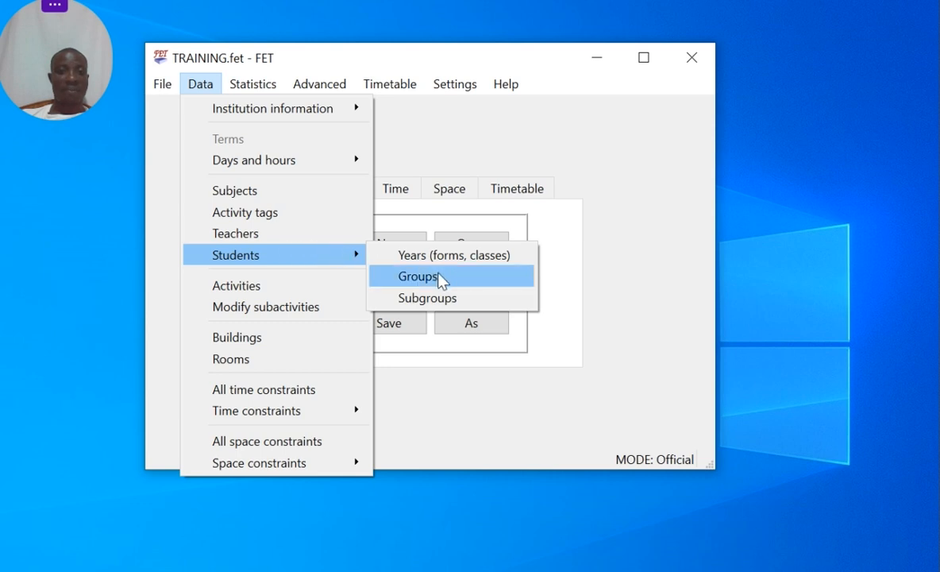
{"action": "left_click", "coordinate": [453, 254]}
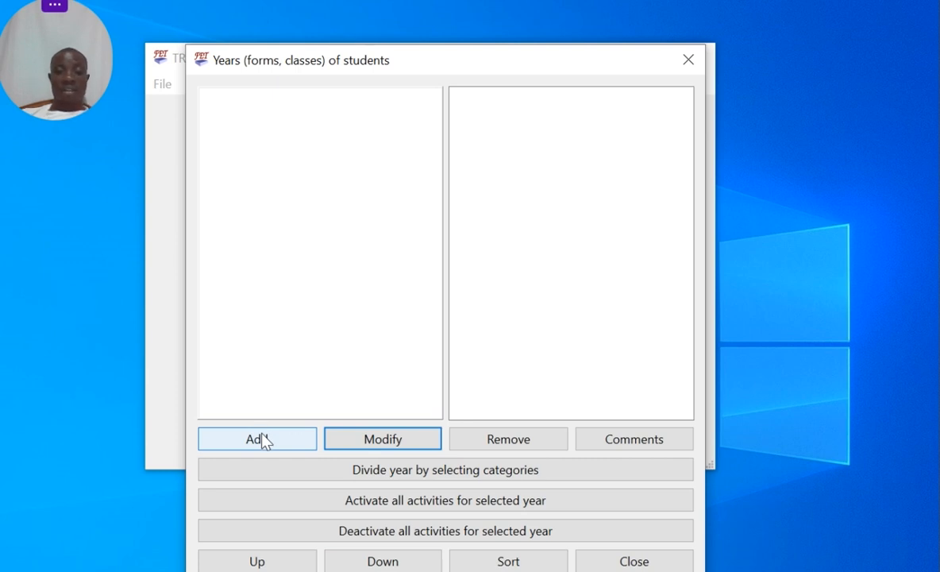
- Add student year 1 with 60 students and acknowledge the confirmation
{"action": "left_click", "coordinate": [257, 438]}
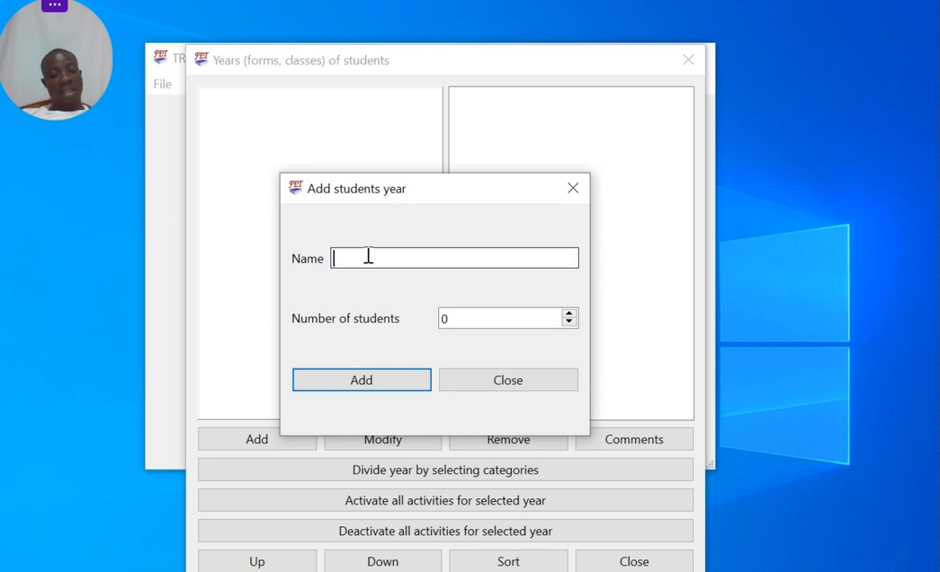
{"action": "type", "text": "1"}
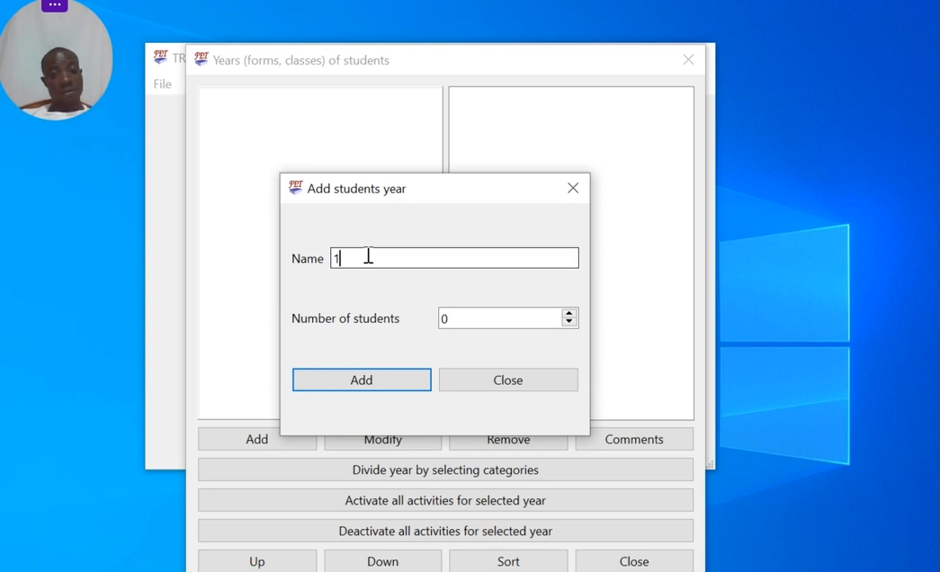
{"action": "left_click", "coordinate": [500, 318]}
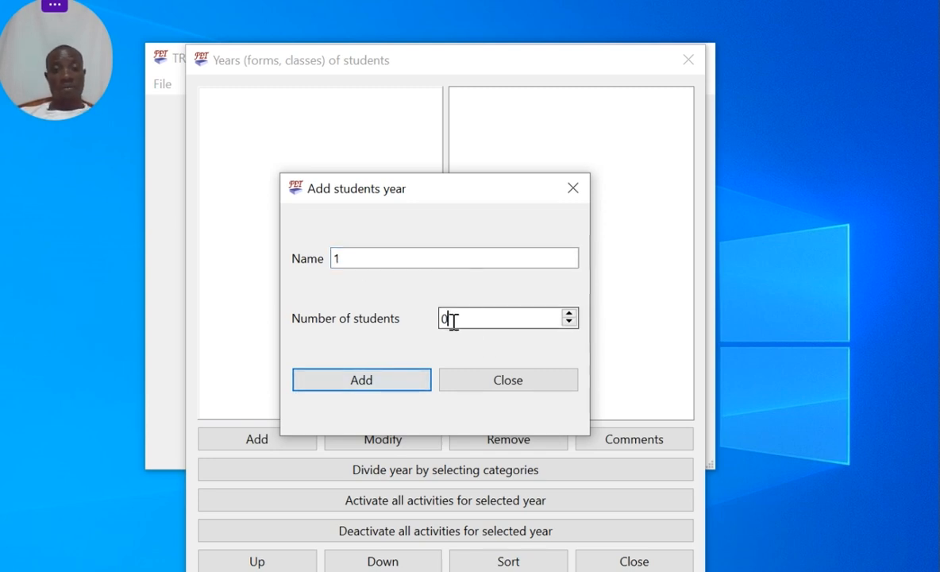
{"action": "type", "text": "60"}
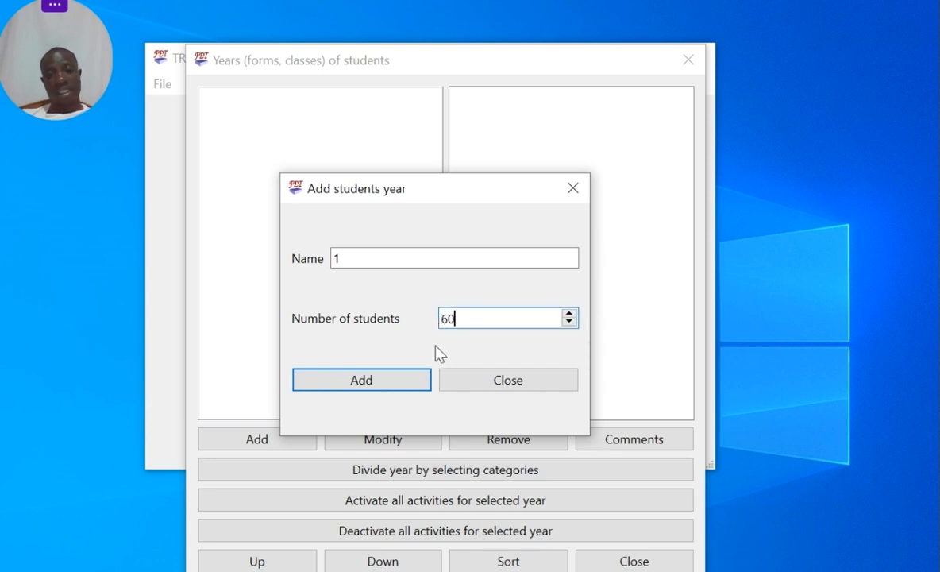
{"action": "left_click", "coordinate": [360, 378]}
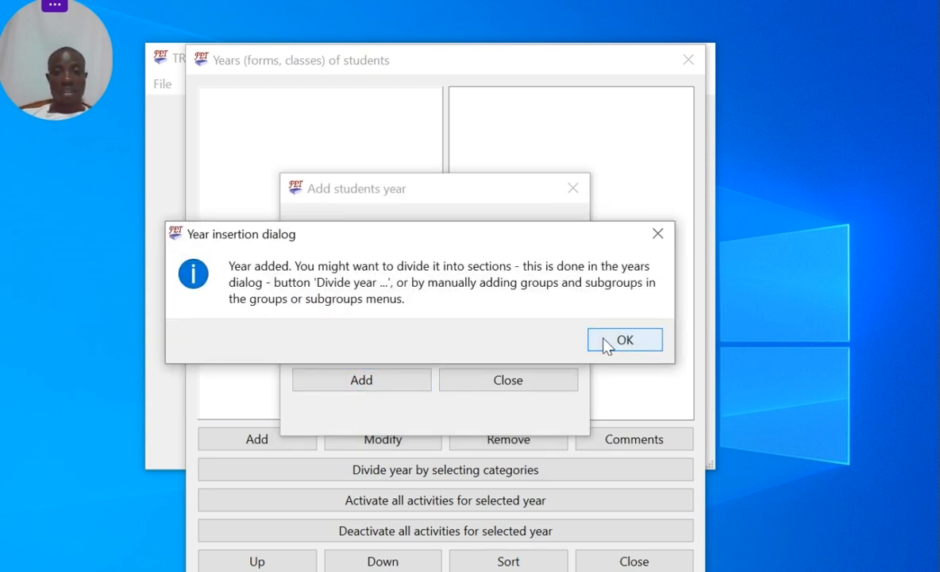
{"action": "left_click", "coordinate": [624, 340]}
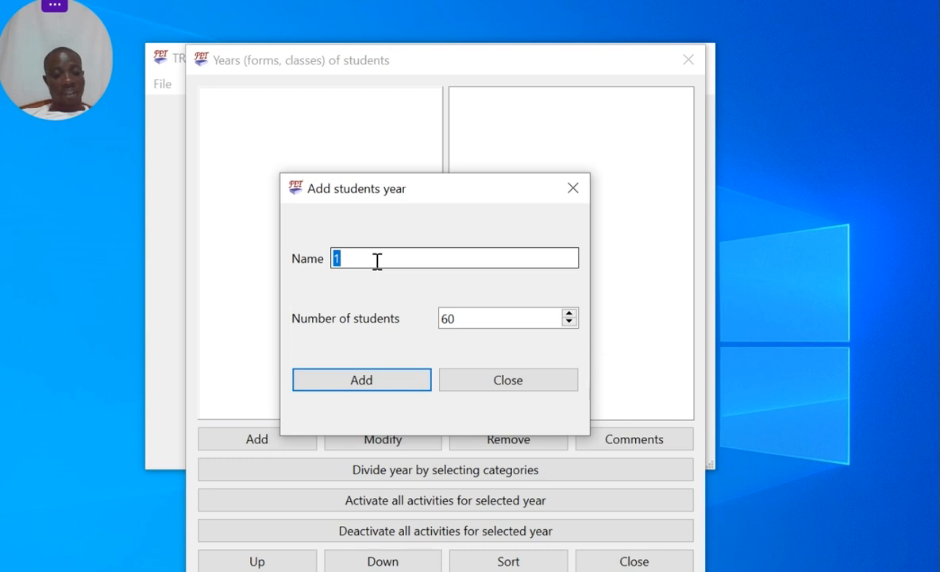
- Add years 2, 3 and 4 with 60 students each, correcting 'FORM 4' to '4', and close the form
{"action": "type", "text": "2"}
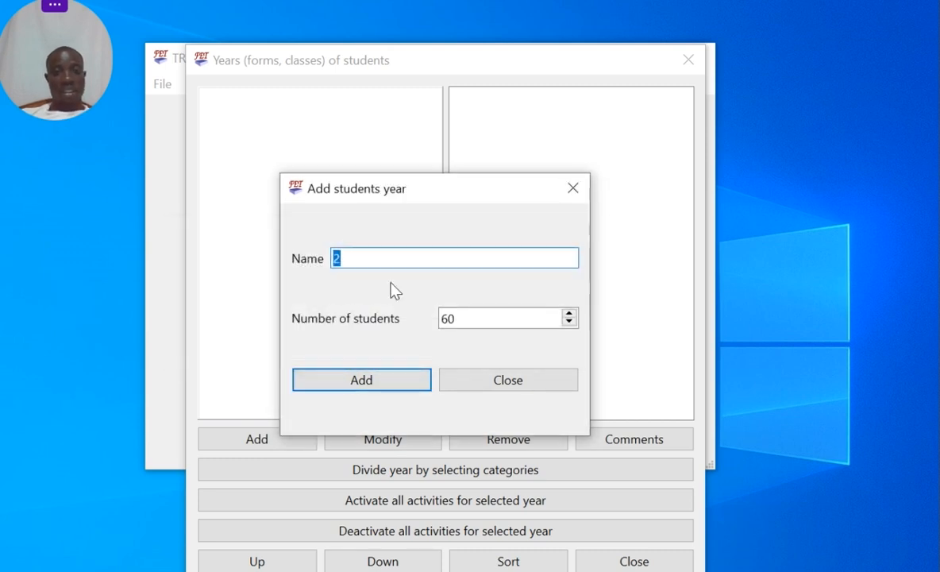
{"action": "left_click", "coordinate": [361, 378]}
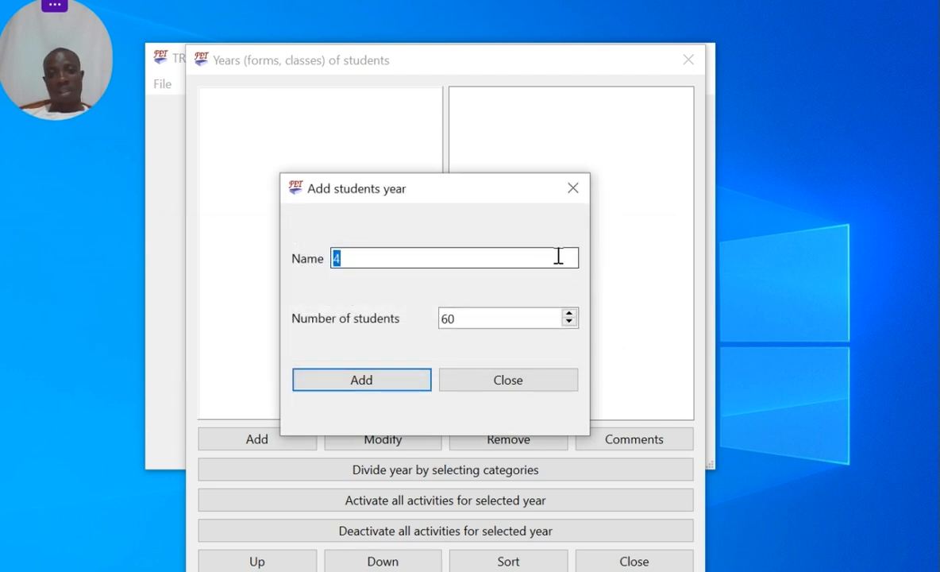
{"action": "mouse_move", "coordinate": [564, 248]}
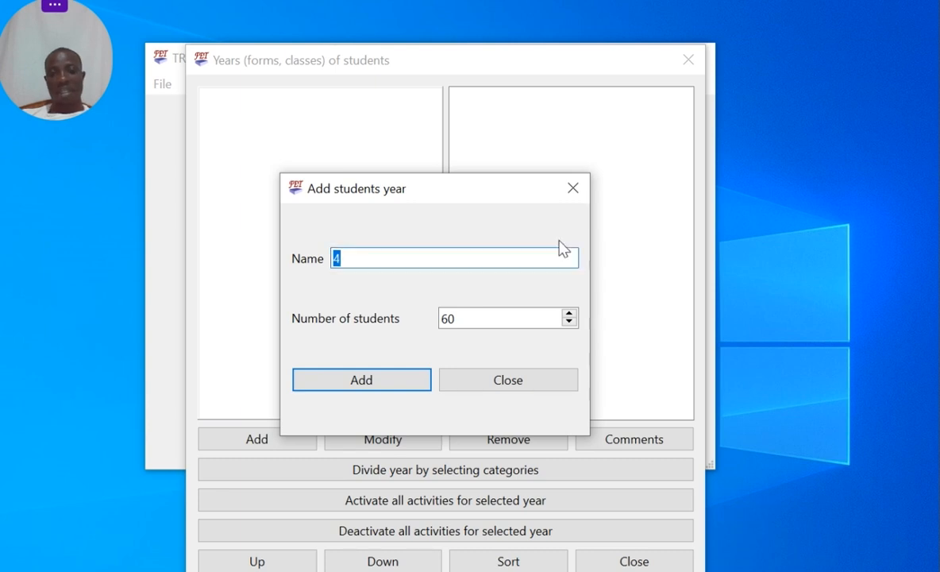
{"action": "mouse_move", "coordinate": [572, 187]}
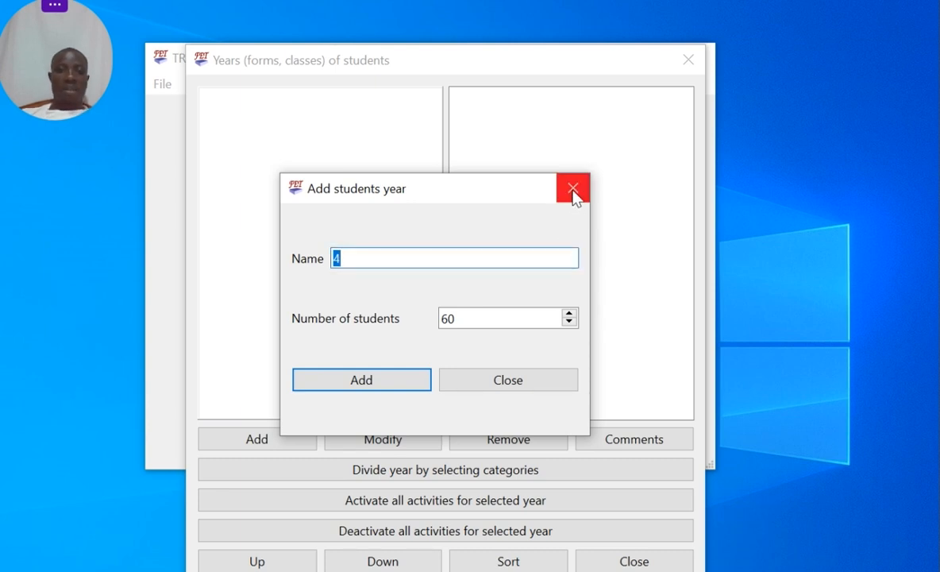
{"action": "mouse_move", "coordinate": [573, 188]}
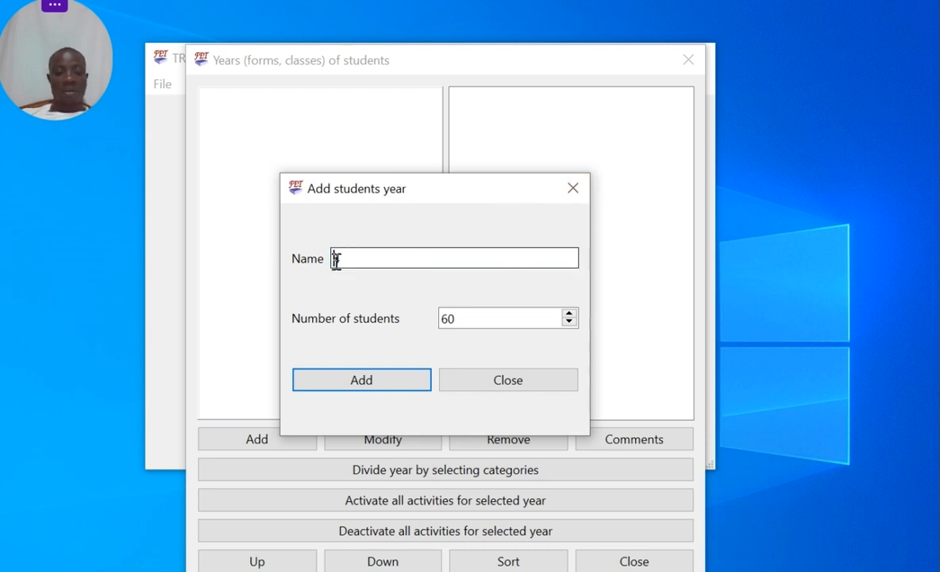
{"action": "type", "text": "FORM 4"}
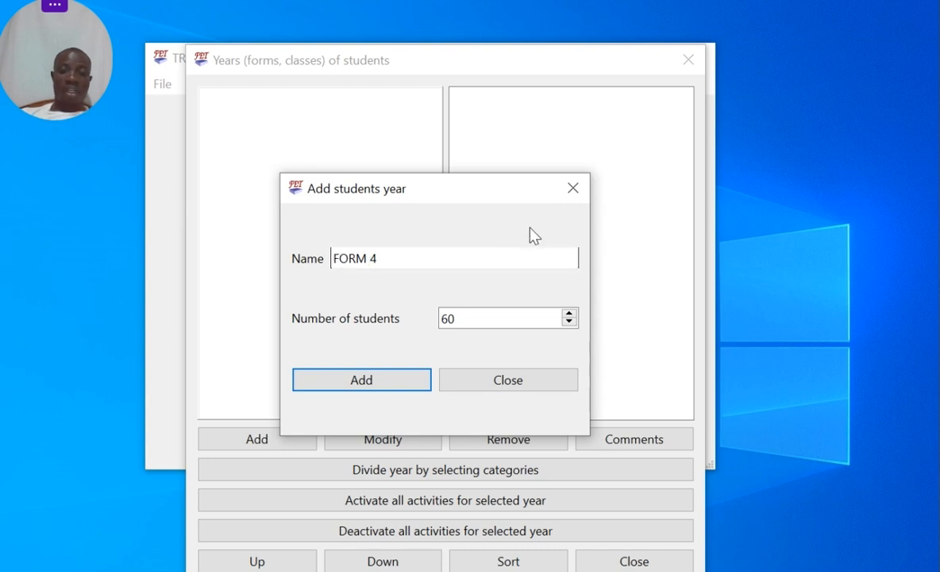
{"action": "left_click", "coordinate": [454, 257]}
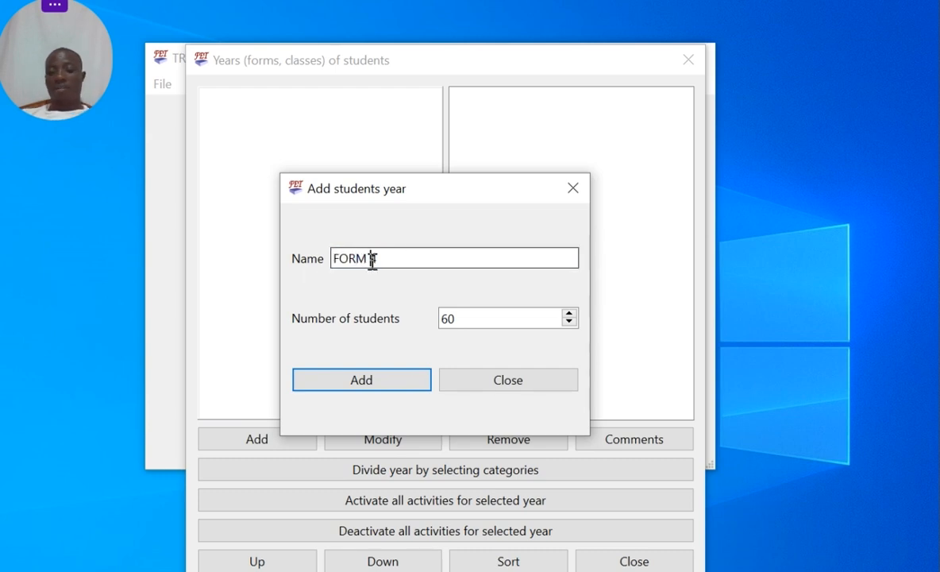
{"action": "type", "text": "4"}
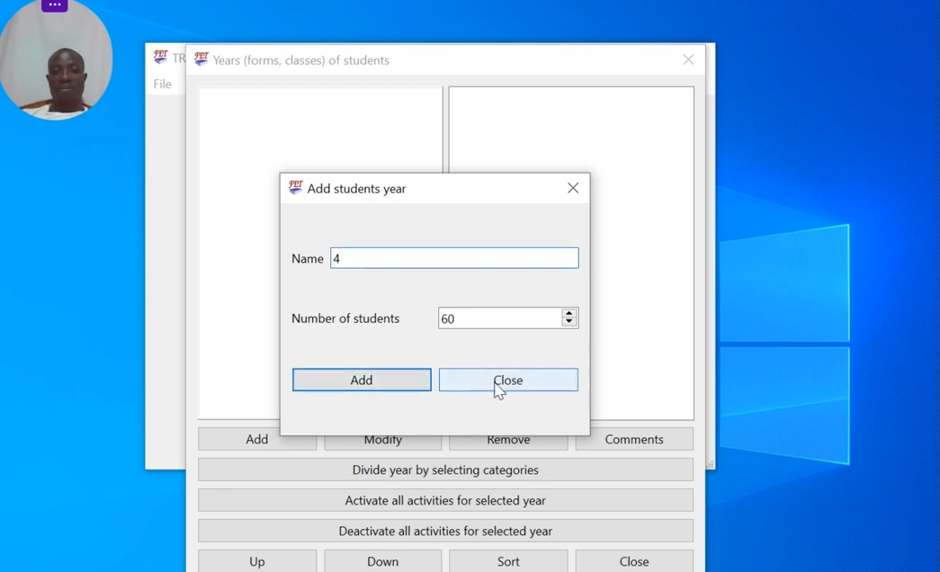
{"action": "left_click", "coordinate": [508, 379]}
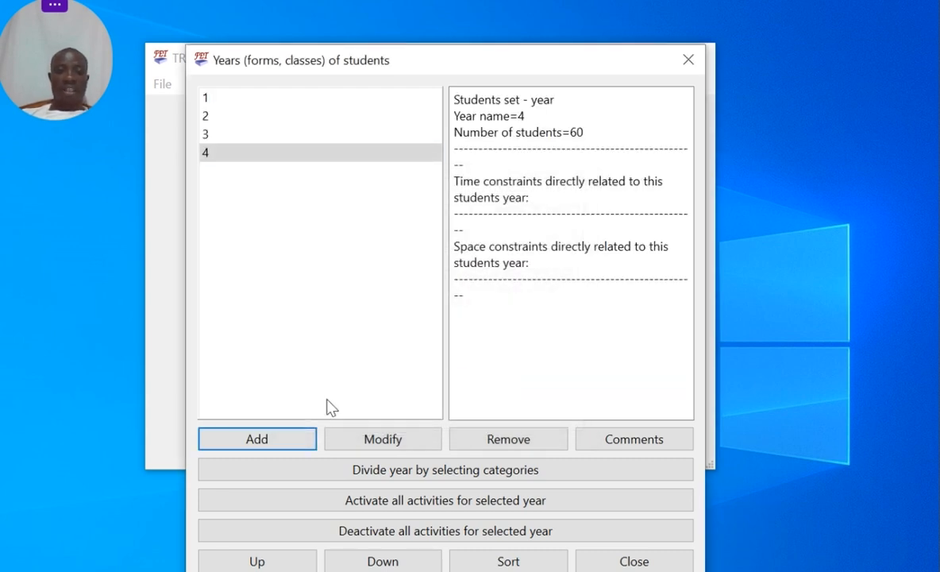
{"action": "left_click", "coordinate": [257, 439]}
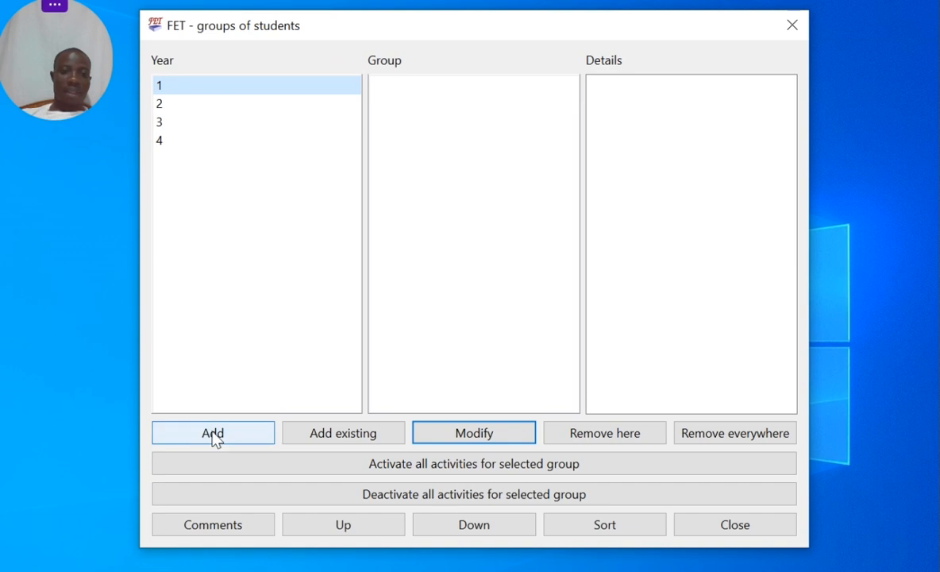
- Add groups E, M and W of 20 students each to year 1 and close the add-group form
{"action": "left_click", "coordinate": [212, 432]}
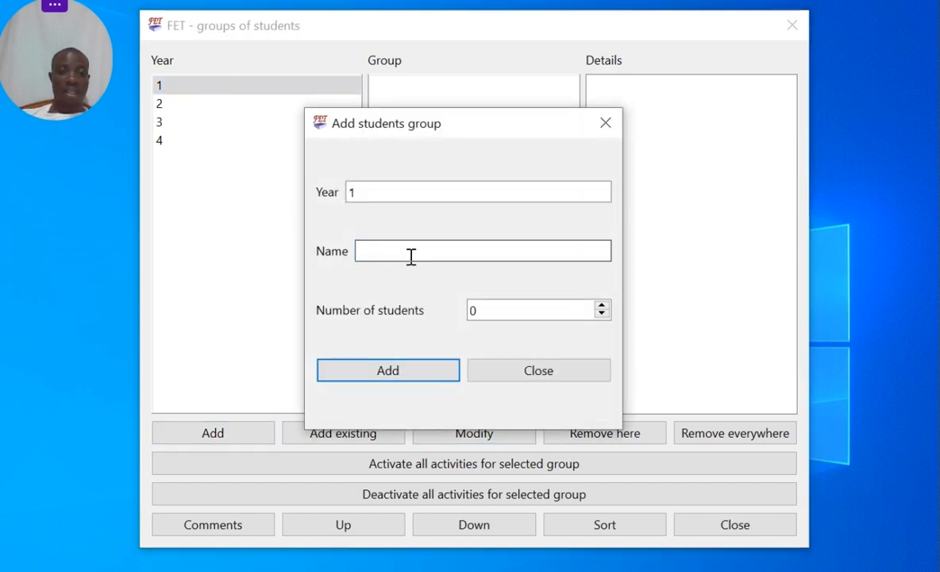
{"action": "type", "text": "E"}
{"action": "left_click", "coordinate": [538, 309]}
{"action": "type", "text": "2"}
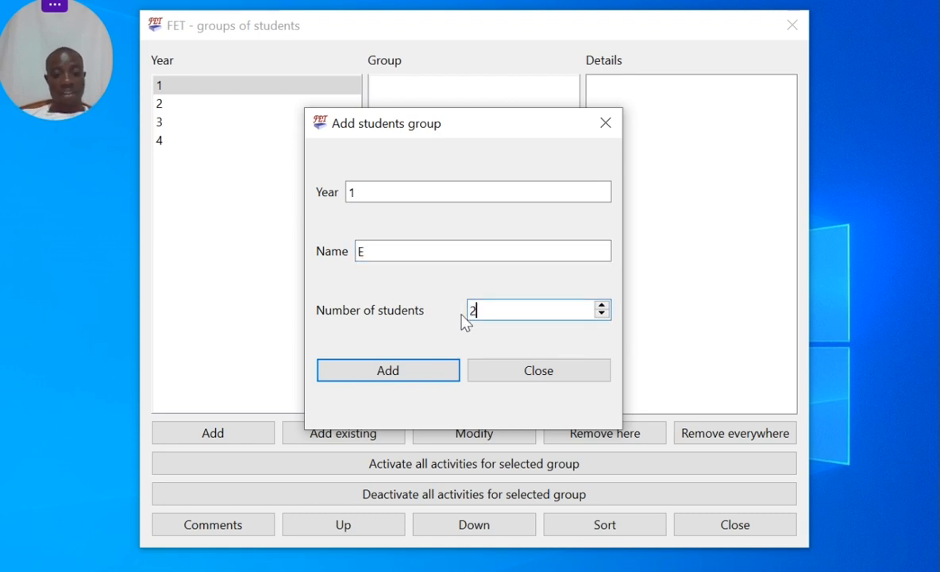
{"action": "left_click", "coordinate": [387, 369]}
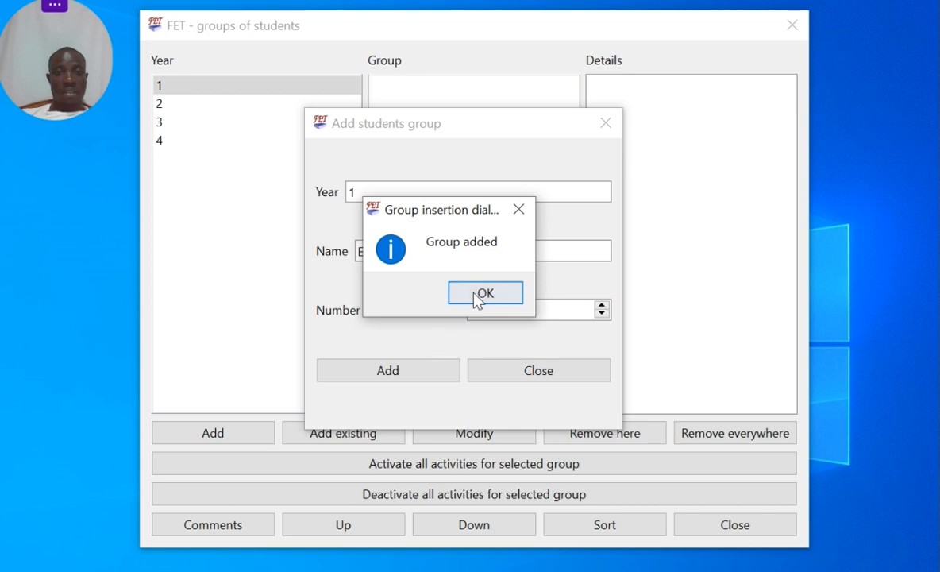
{"action": "left_click", "coordinate": [486, 292]}
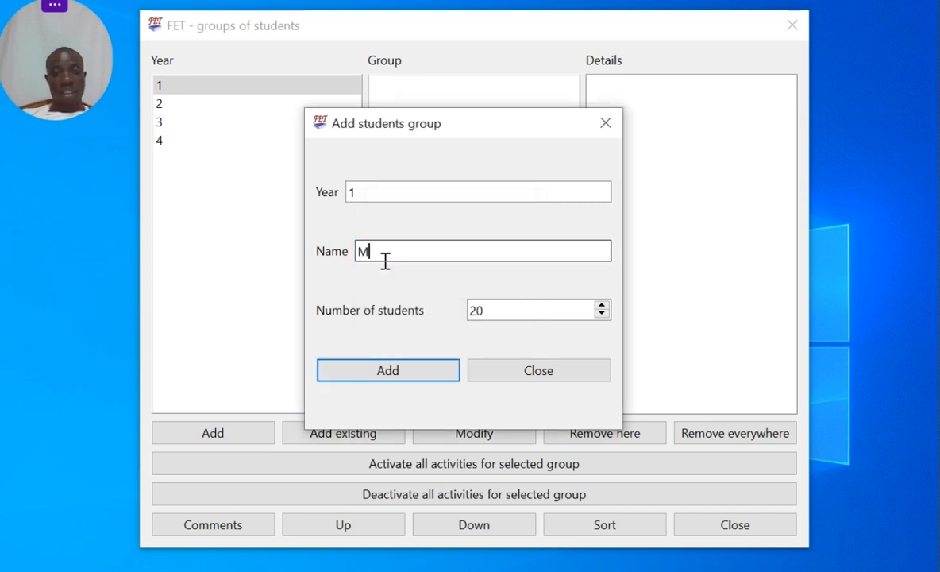
{"action": "left_click", "coordinate": [388, 369]}
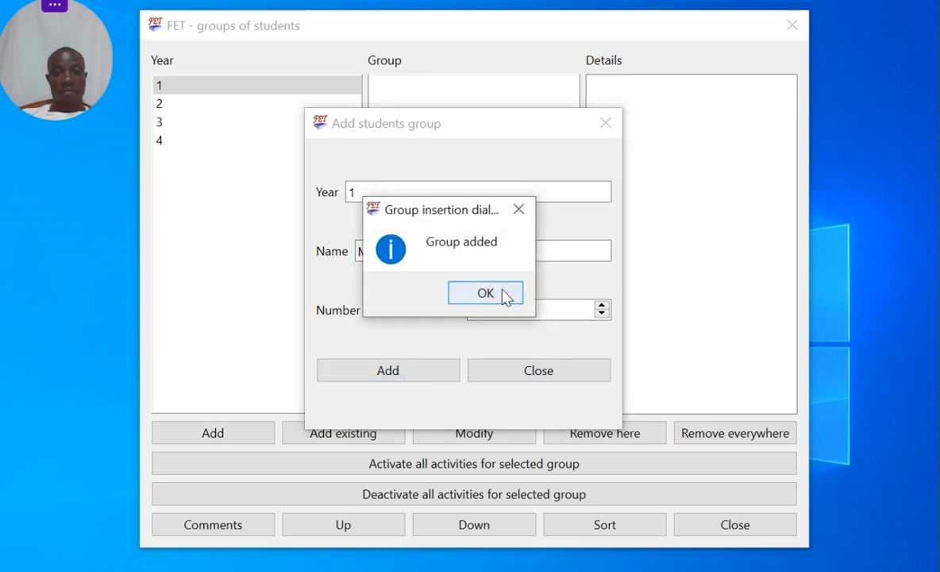
{"action": "left_click", "coordinate": [485, 292]}
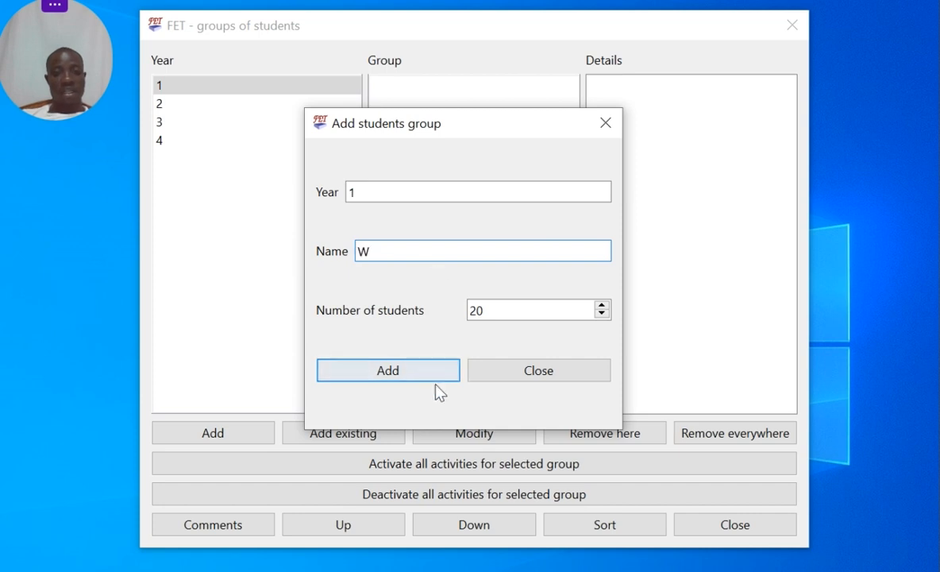
{"action": "left_click", "coordinate": [387, 370]}
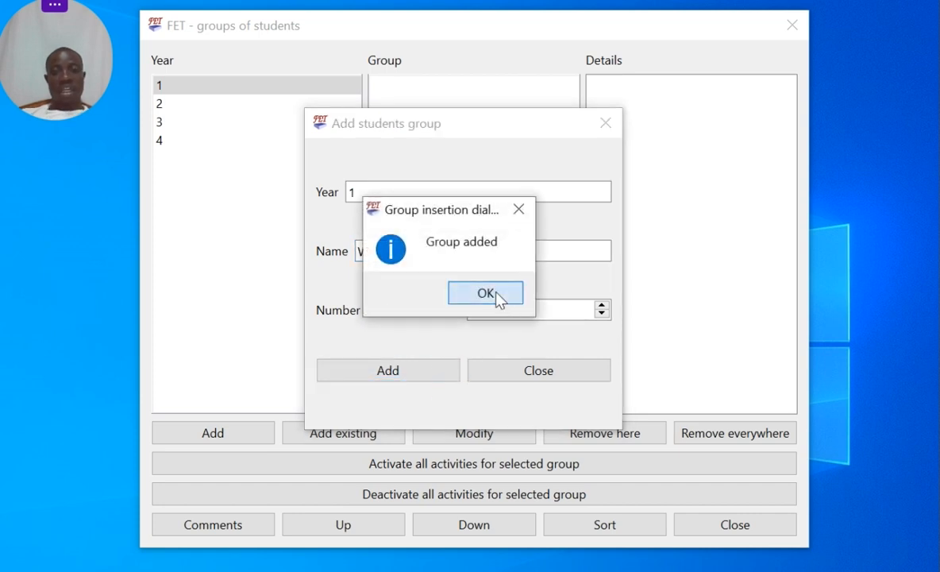
{"action": "left_click", "coordinate": [486, 292]}
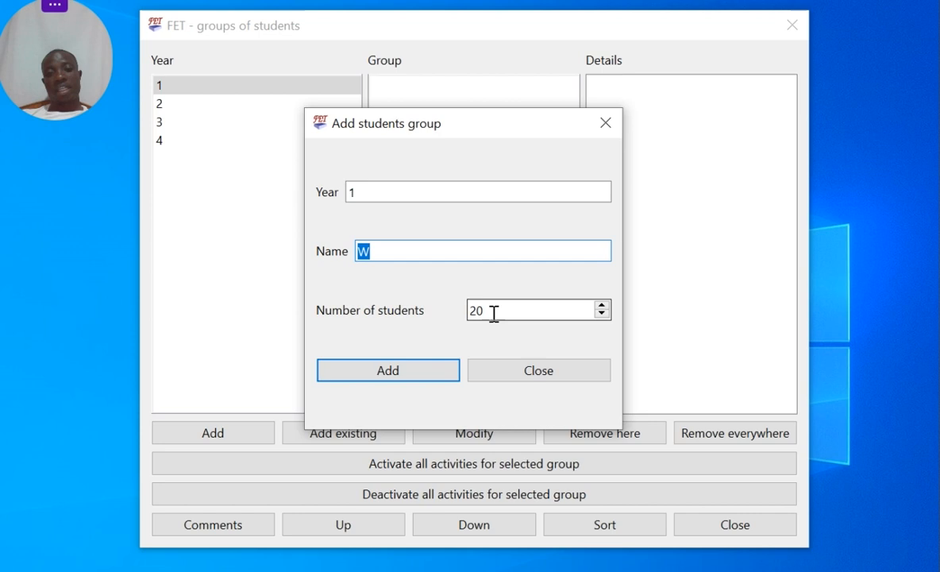
{"action": "mouse_move", "coordinate": [492, 308]}
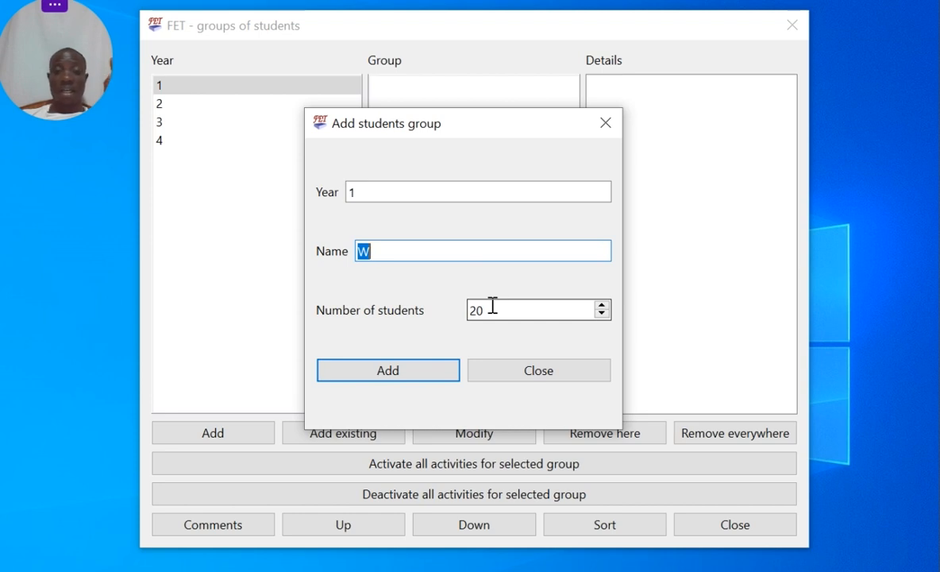
{"action": "triple_click", "coordinate": [538, 308]}
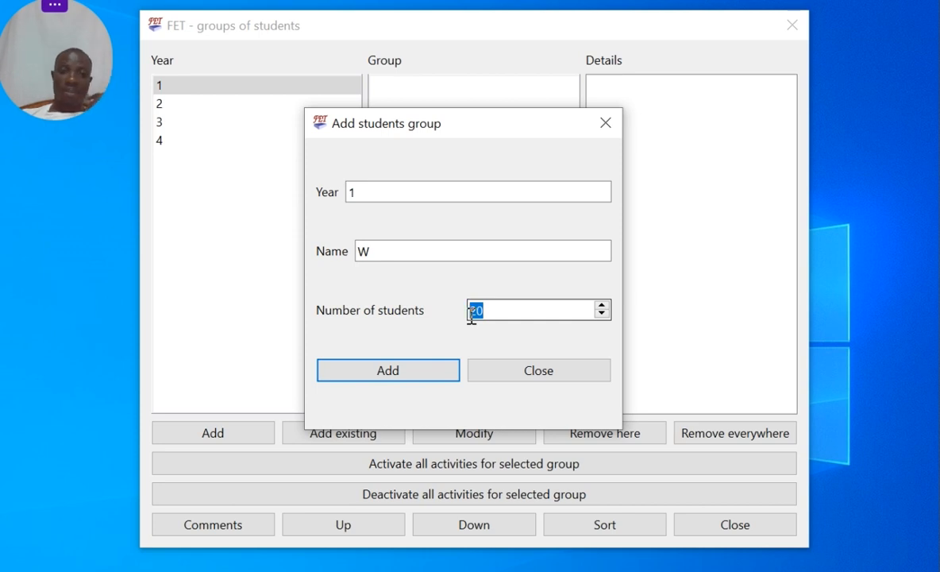
{"action": "mouse_move", "coordinate": [605, 124]}
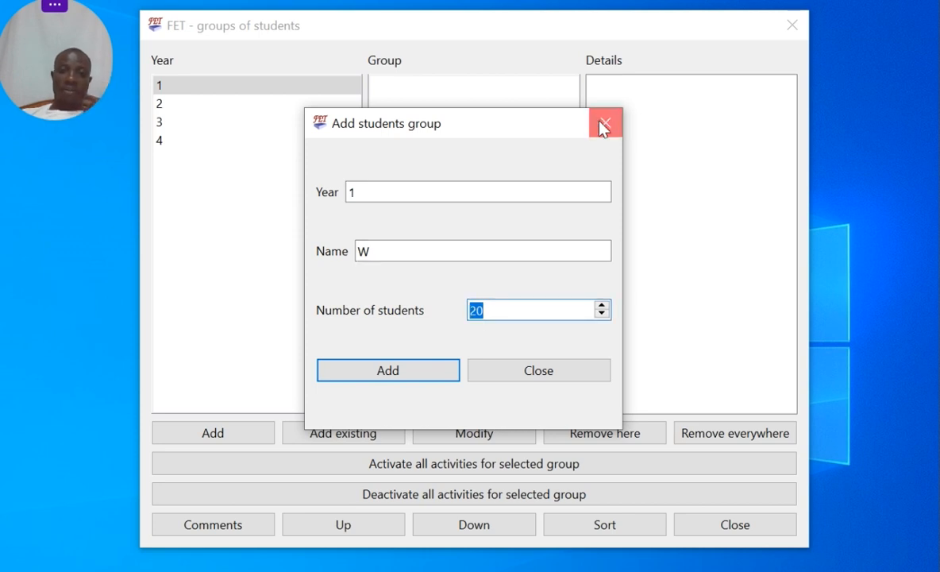
{"action": "left_click", "coordinate": [605, 123]}
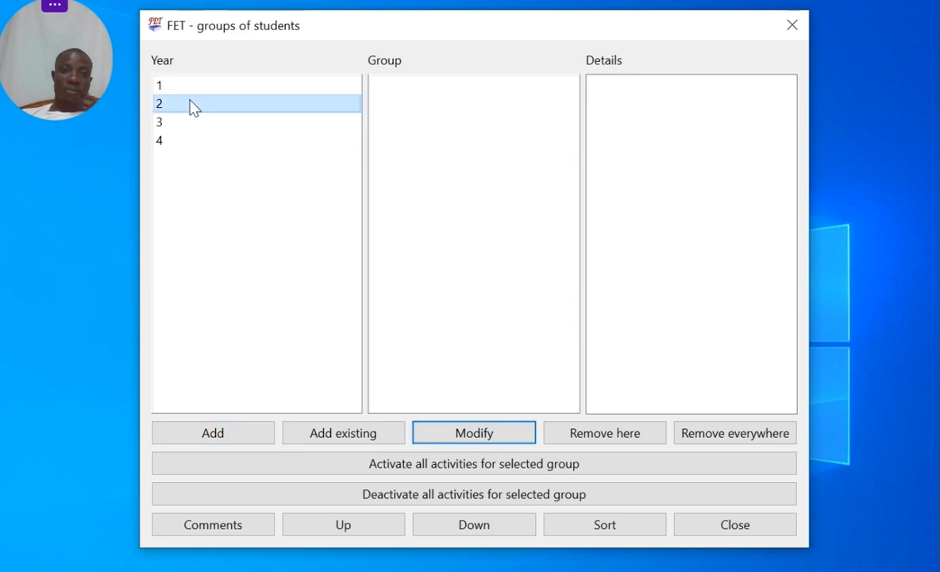
- Add group M to year 2, accepting that it is shared with year 1
{"action": "left_click", "coordinate": [213, 432]}
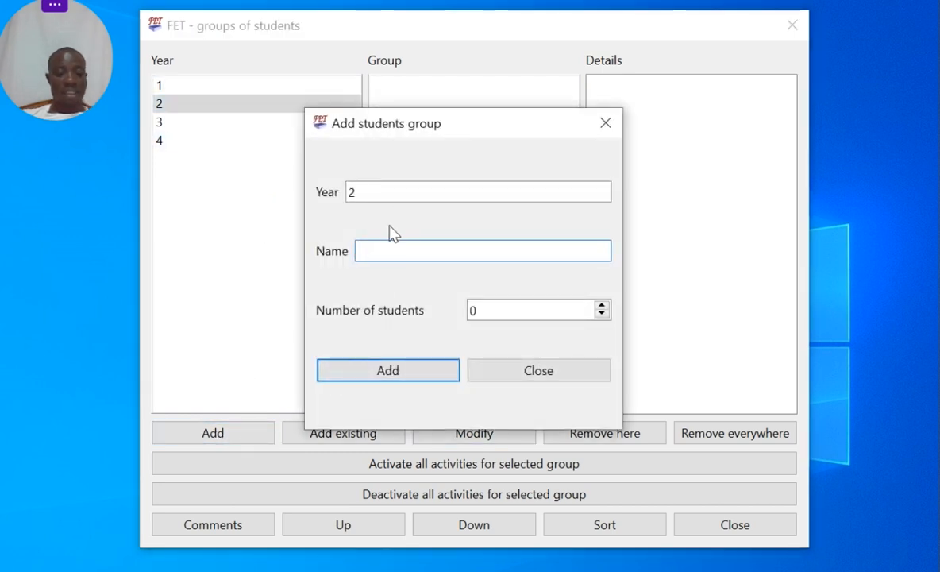
{"action": "left_click", "coordinate": [483, 250]}
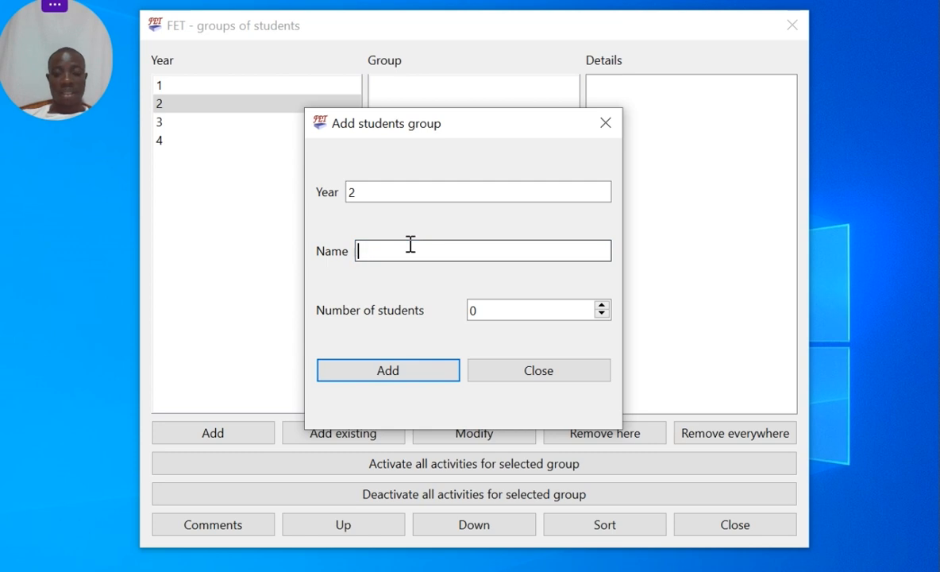
{"action": "left_click", "coordinate": [388, 370]}
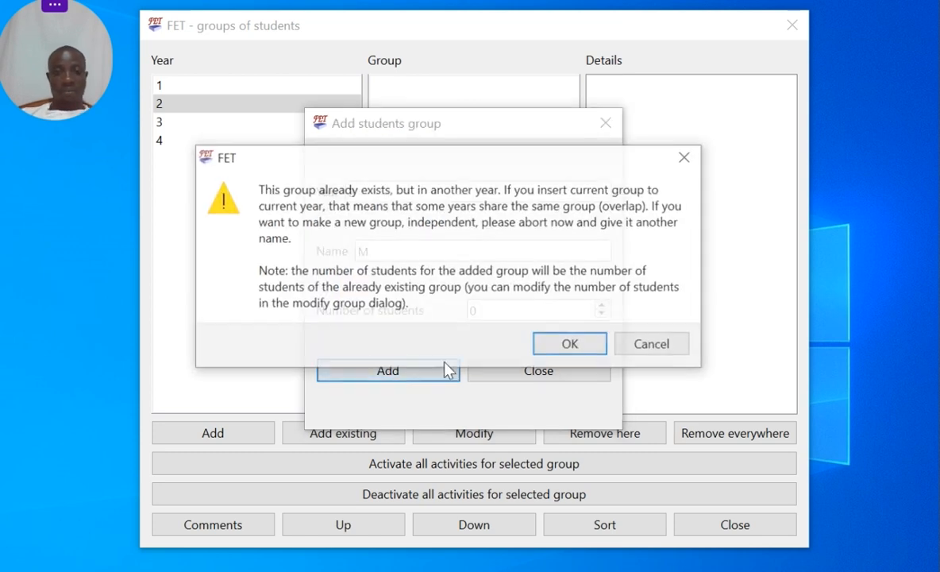
{"action": "left_click", "coordinate": [568, 343]}
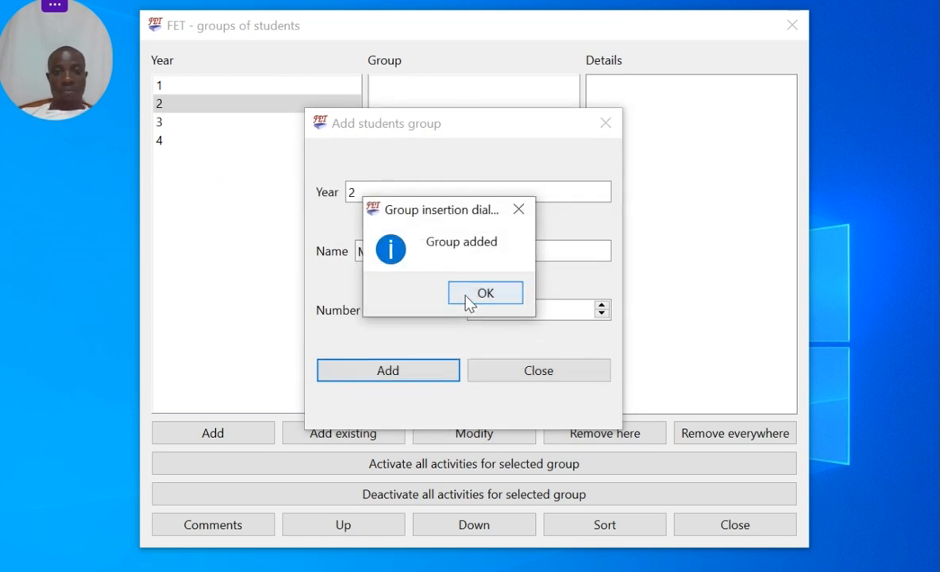
{"action": "left_click", "coordinate": [485, 292]}
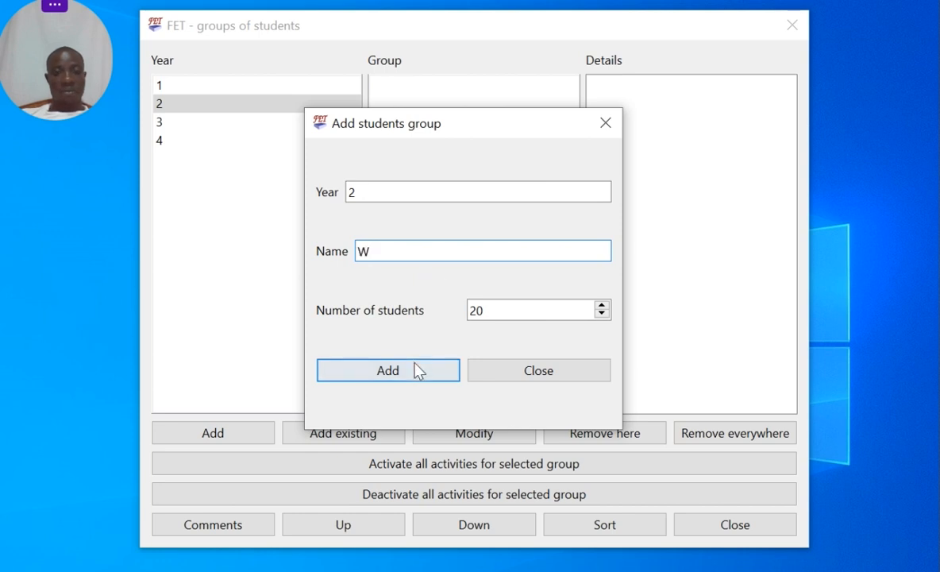
- Add groups W and E to year 2, accepting the sharing with year 1
{"action": "left_click", "coordinate": [387, 370]}
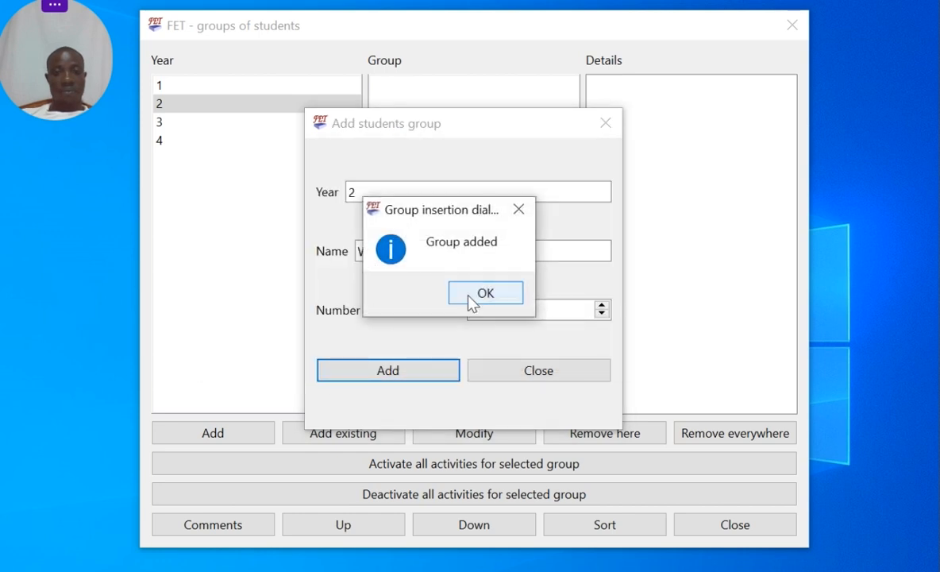
{"action": "left_click", "coordinate": [486, 292]}
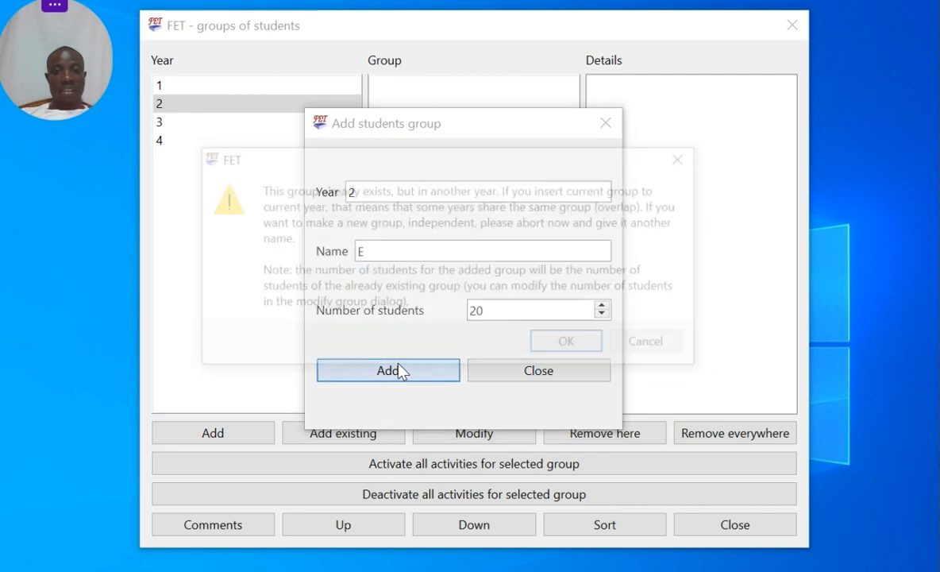
{"action": "left_click", "coordinate": [388, 370]}
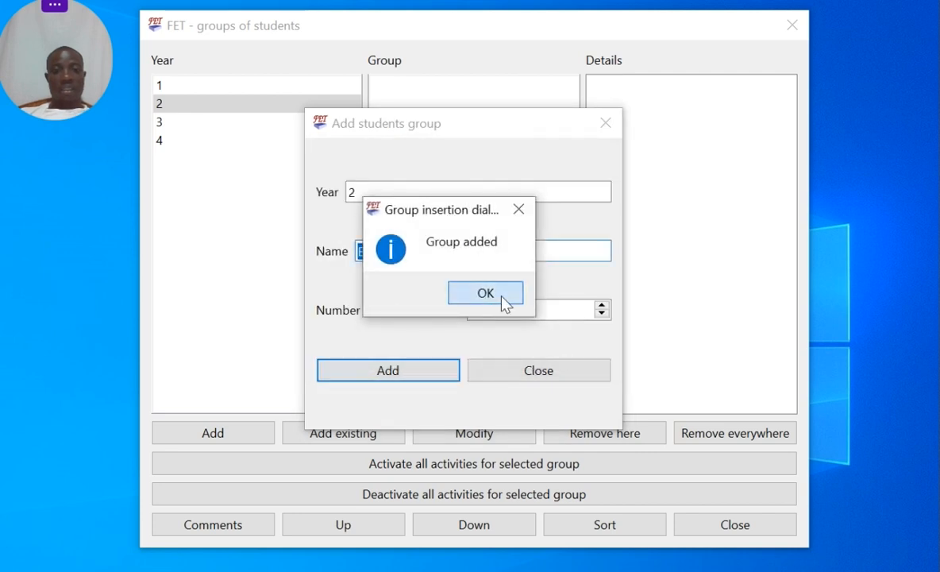
{"action": "left_click", "coordinate": [486, 292]}
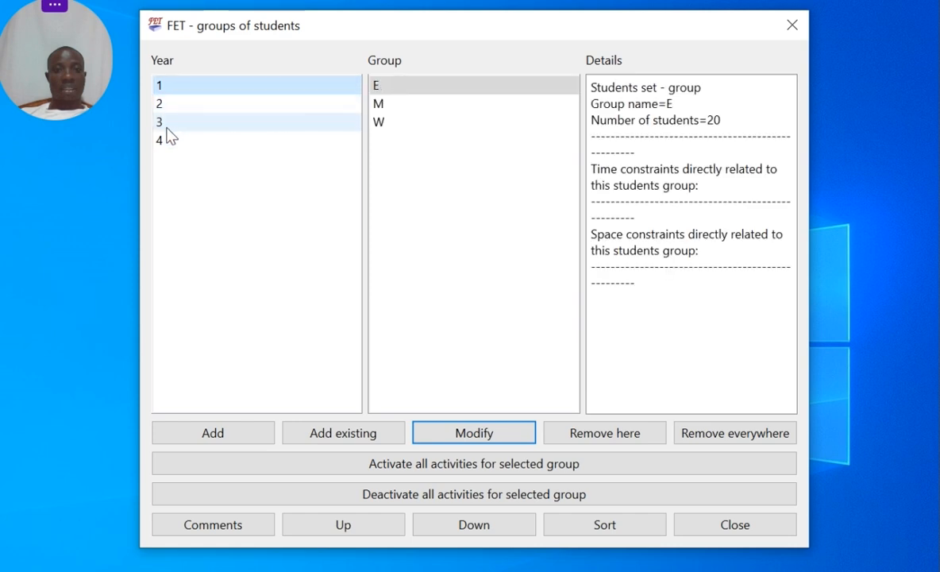
- Add shared groups M and W to year 3, accepting the overlap with earlier years
{"action": "left_click", "coordinate": [212, 432]}
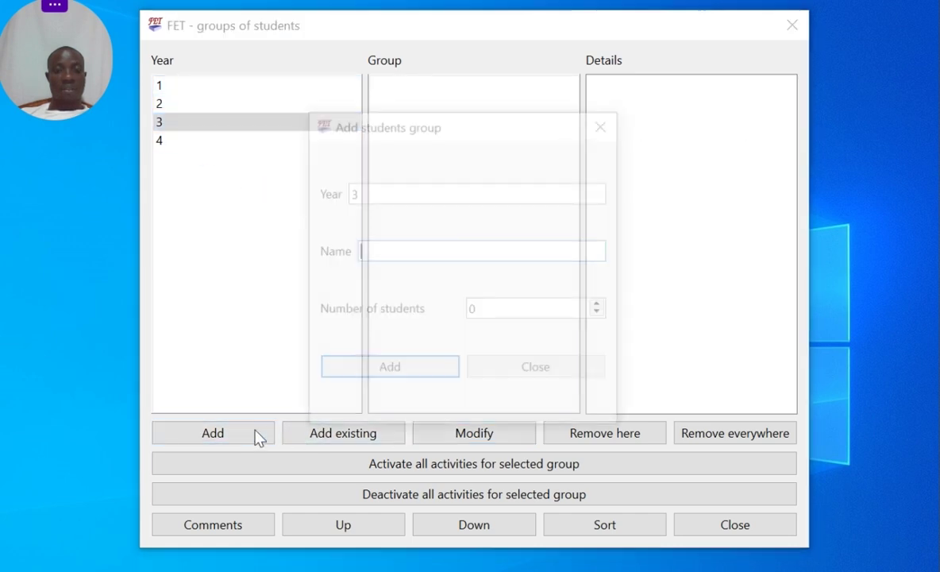
{"action": "left_click", "coordinate": [390, 365]}
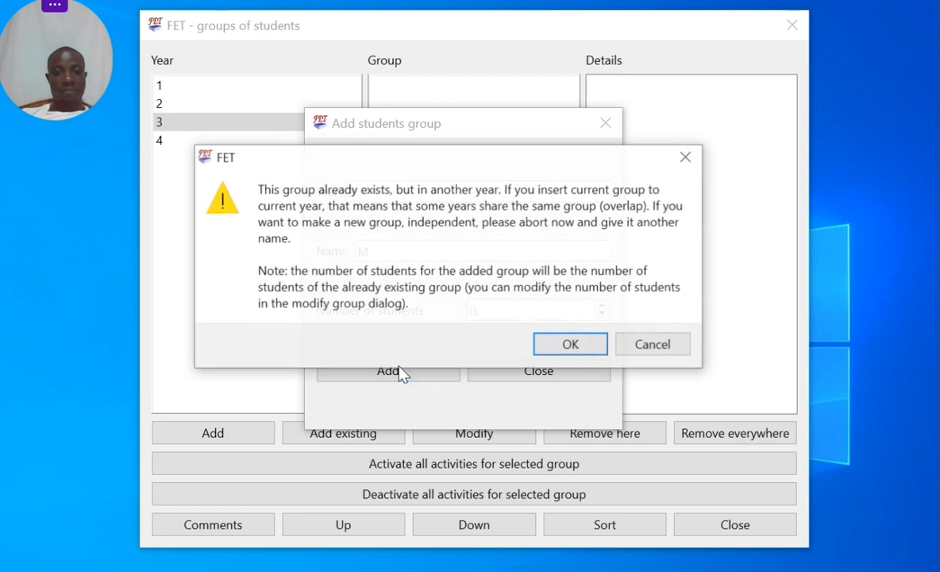
{"action": "left_click", "coordinate": [568, 343]}
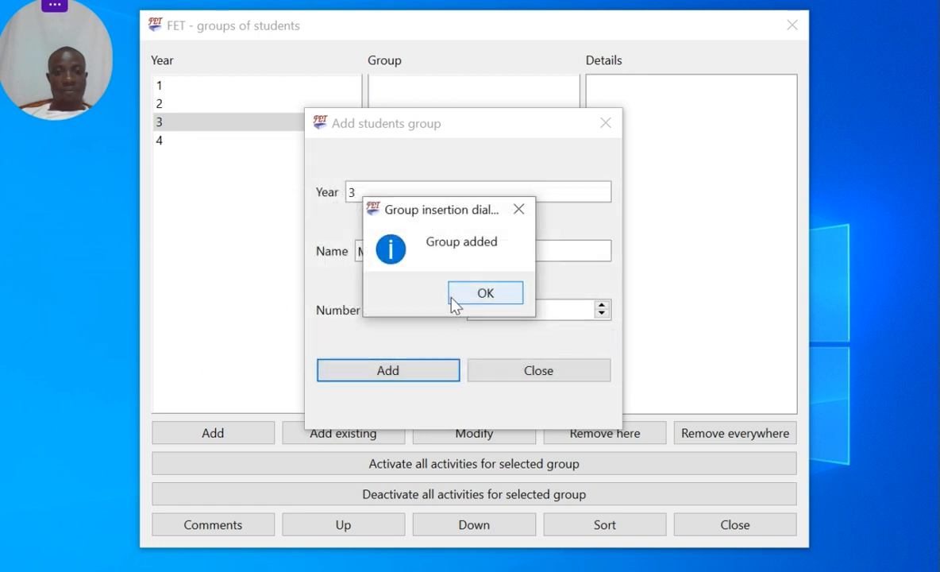
{"action": "left_click", "coordinate": [486, 292]}
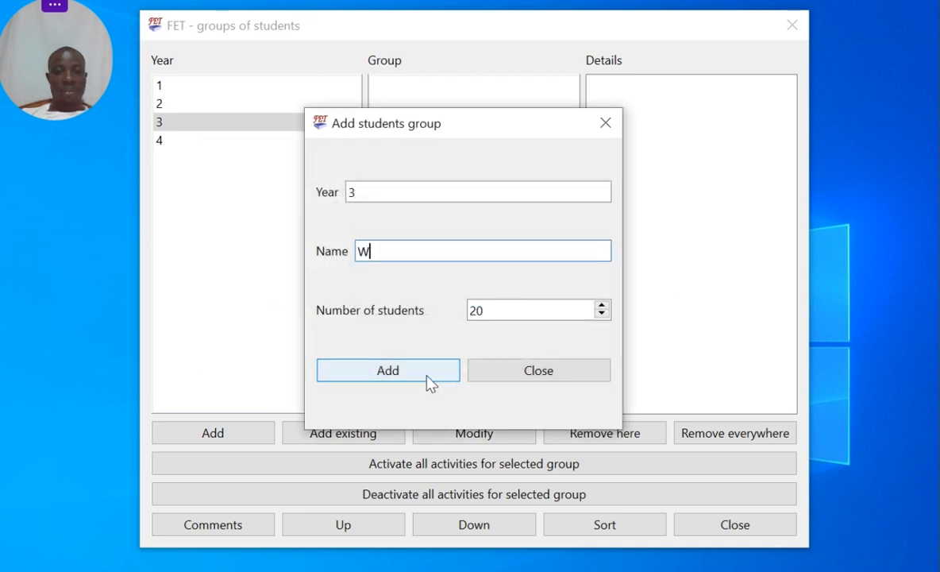
{"action": "left_click", "coordinate": [387, 370]}
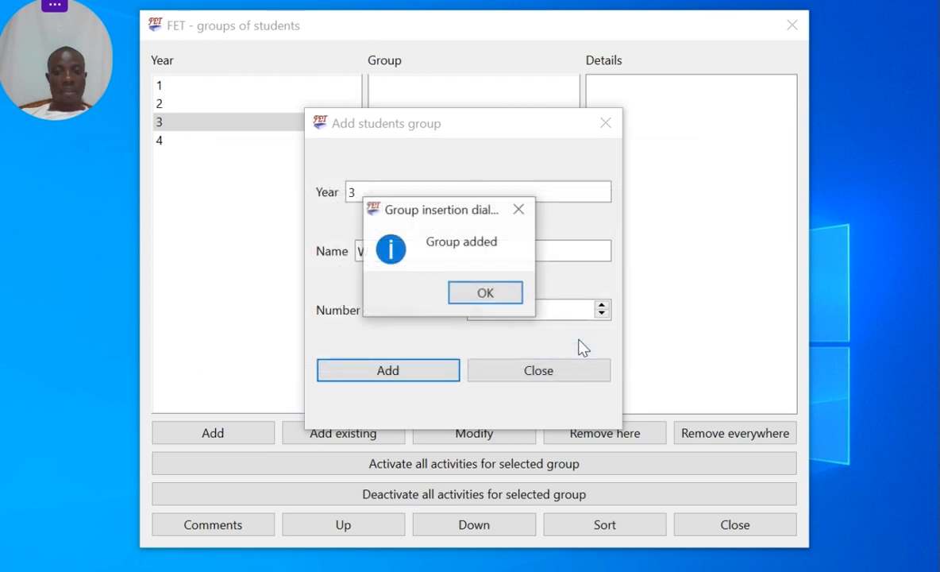
{"action": "left_click", "coordinate": [485, 292]}
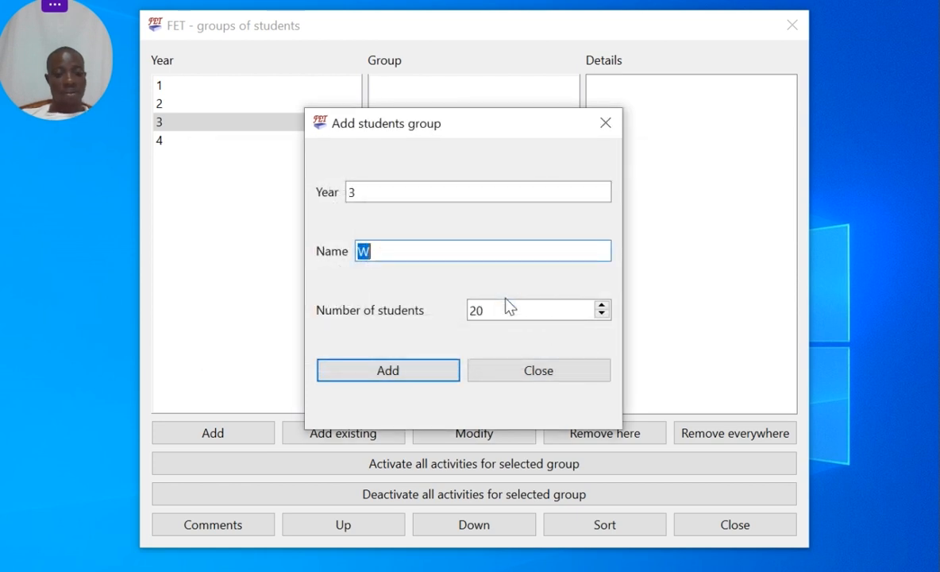
- Add group E to year 3 and move on to year 4
{"action": "type", "text": "E"}
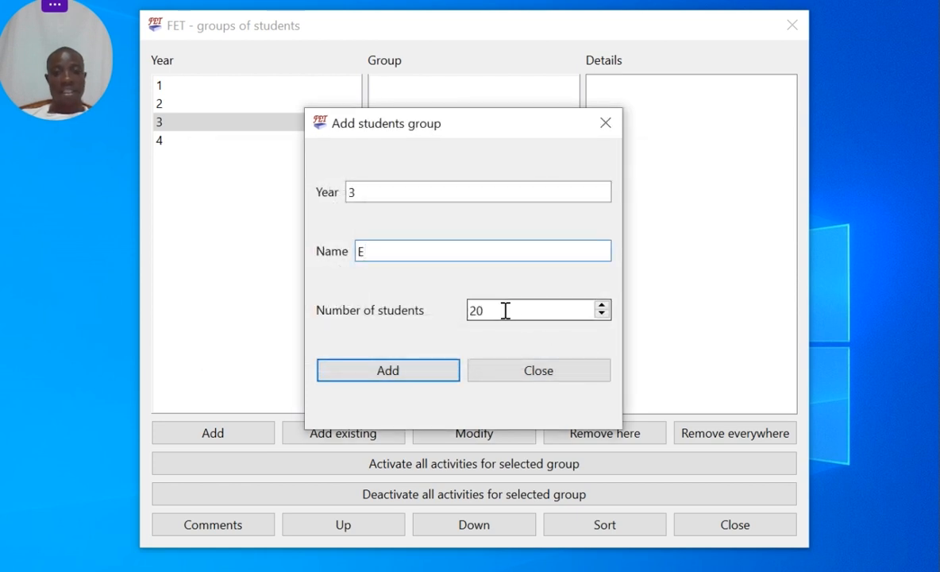
{"action": "left_click", "coordinate": [387, 370]}
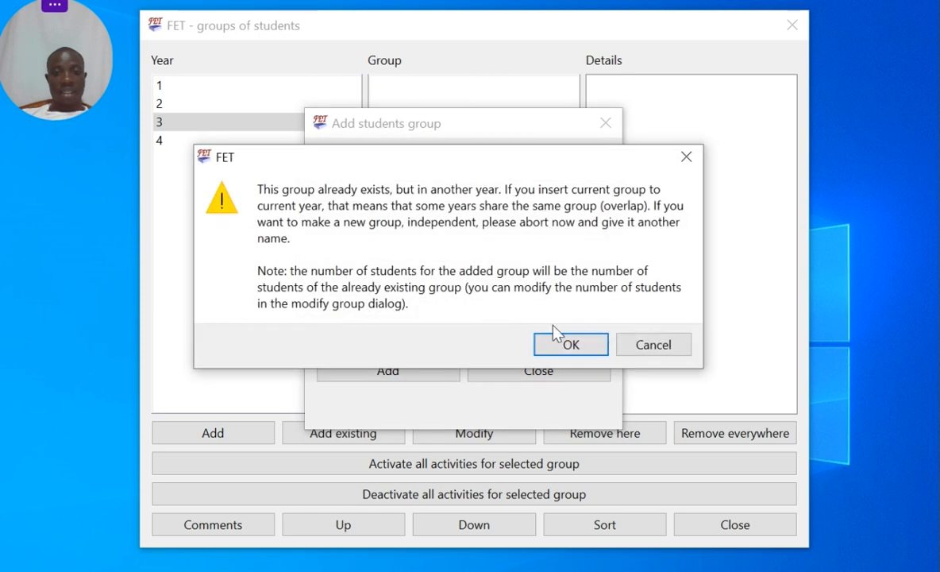
{"action": "left_click", "coordinate": [570, 343]}
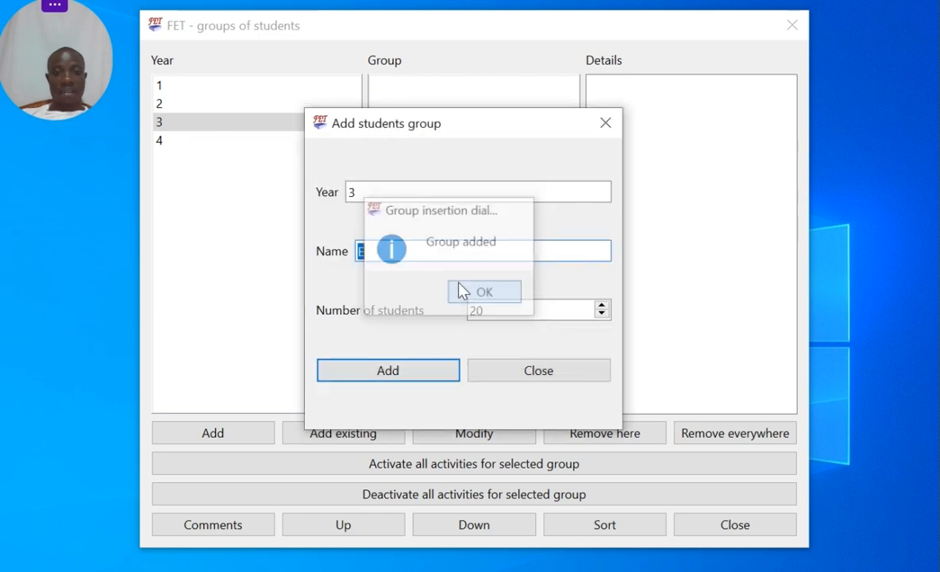
{"action": "left_click", "coordinate": [484, 292]}
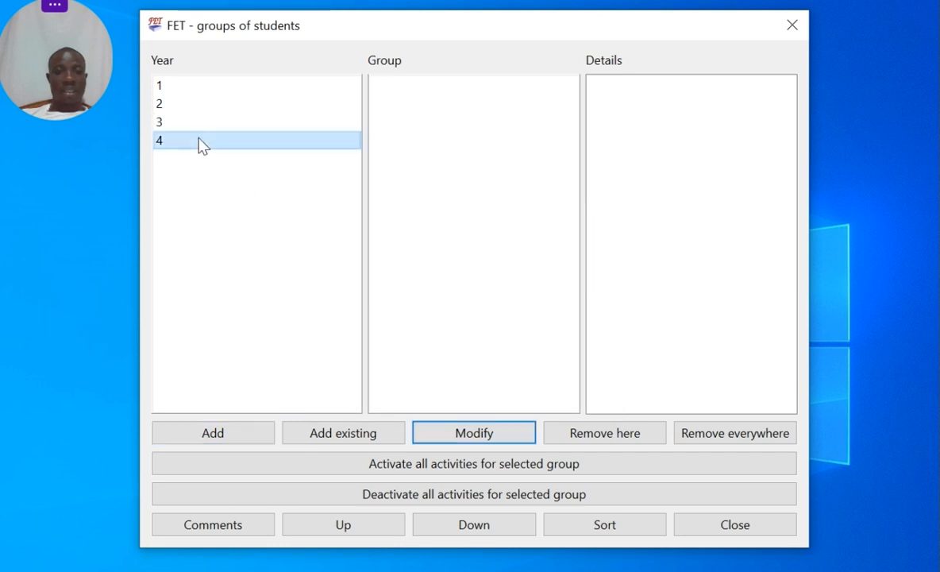
- Add group M to year 4 and acknowledge the confirmation
{"action": "left_click", "coordinate": [213, 432]}
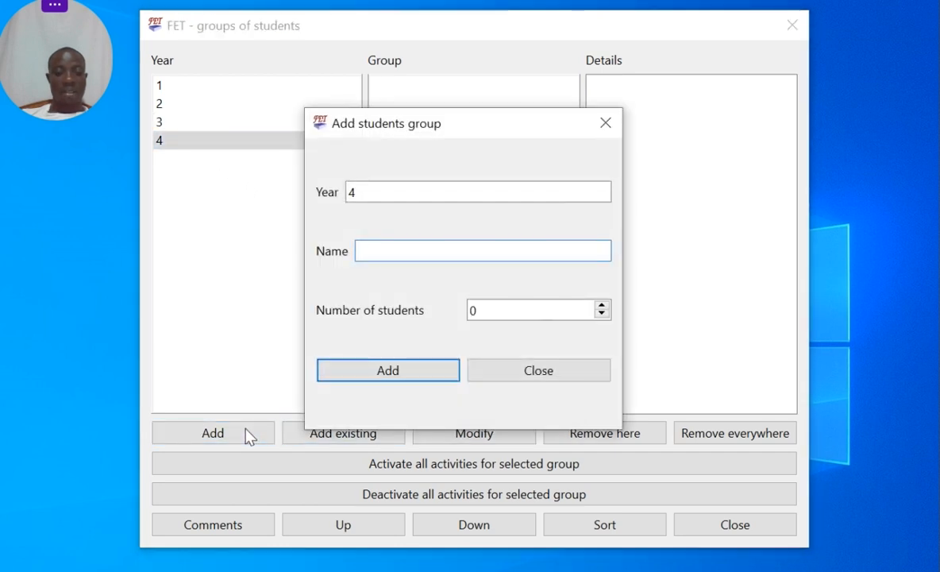
{"action": "type", "text": "M"}
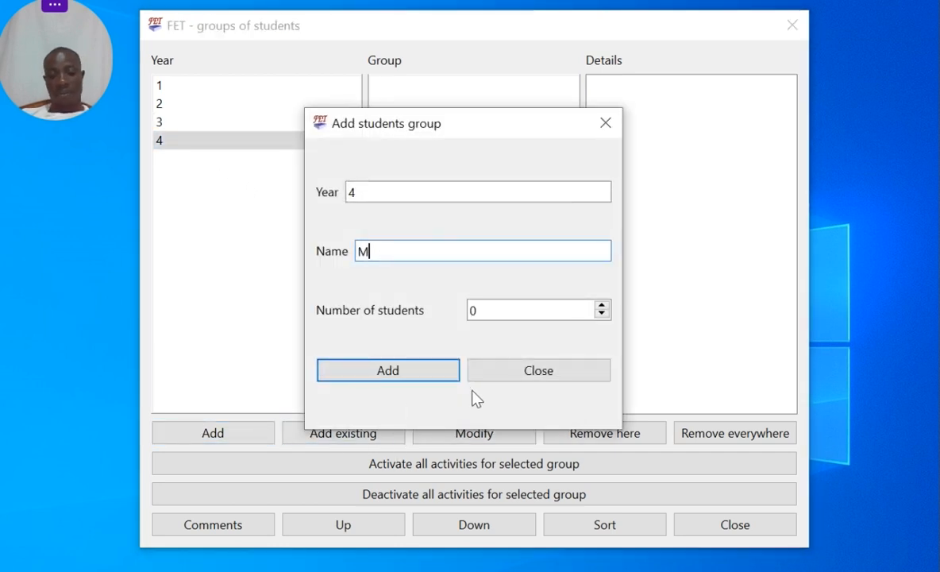
{"action": "left_click", "coordinate": [387, 370]}
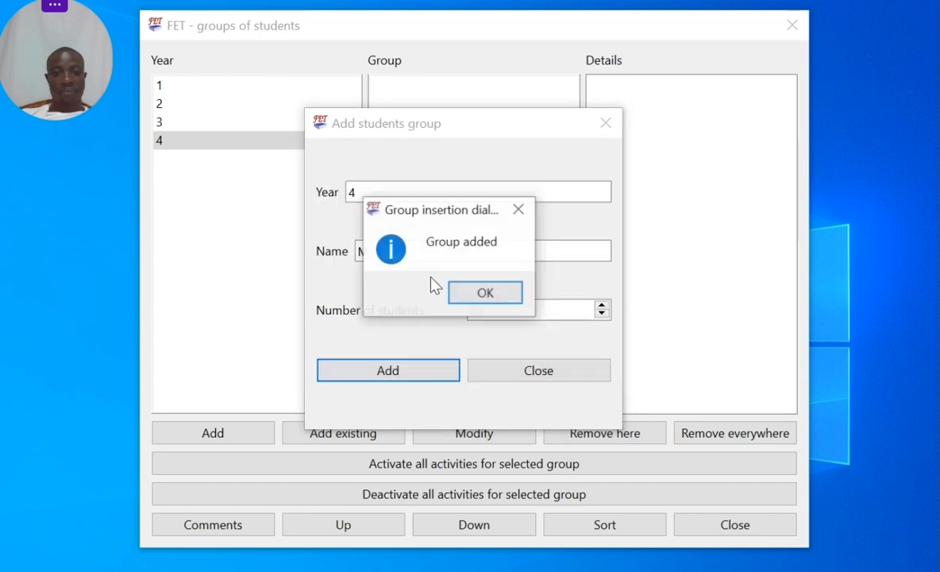
{"action": "left_click", "coordinate": [484, 292]}
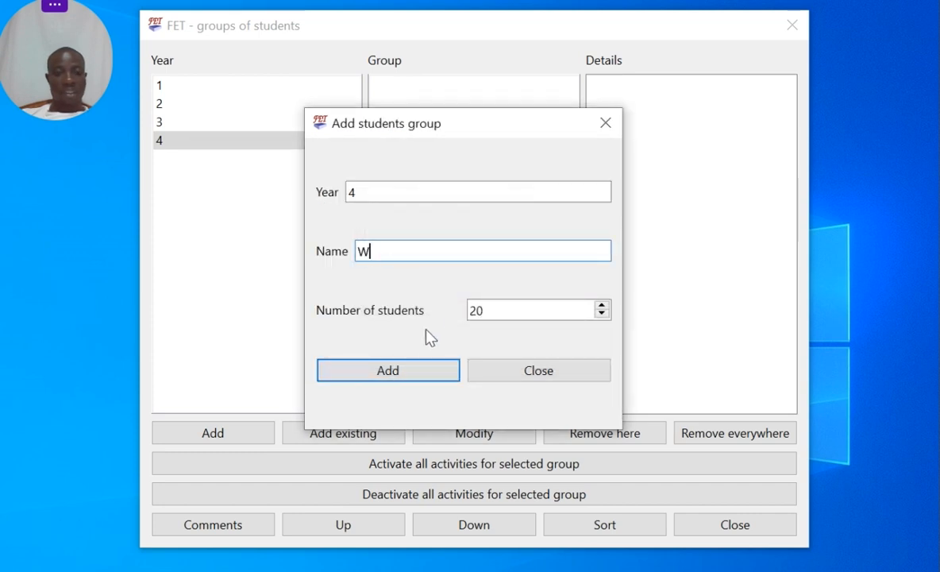
- Add groups W and E to year 4, accepting that E is shared with another year
{"action": "left_click", "coordinate": [388, 369]}
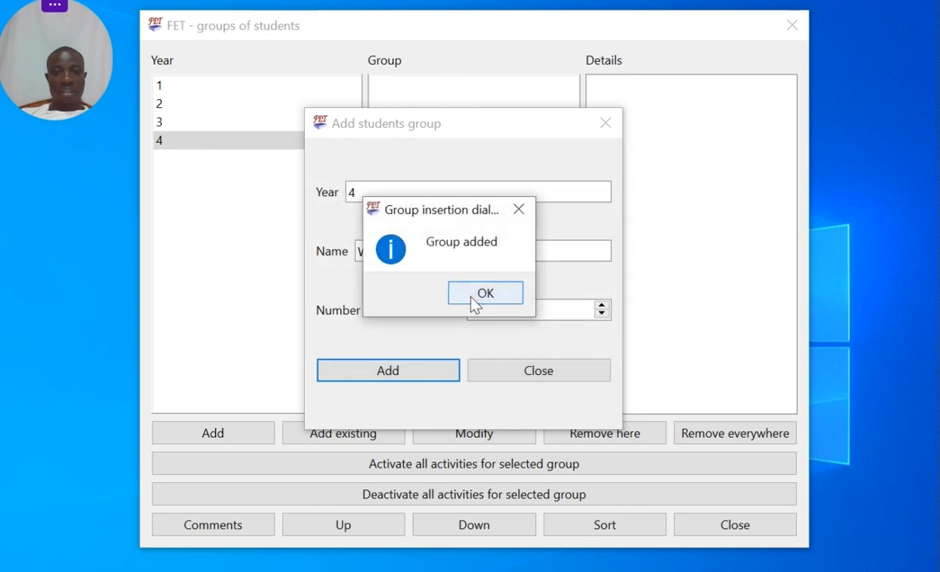
{"action": "left_click", "coordinate": [486, 292]}
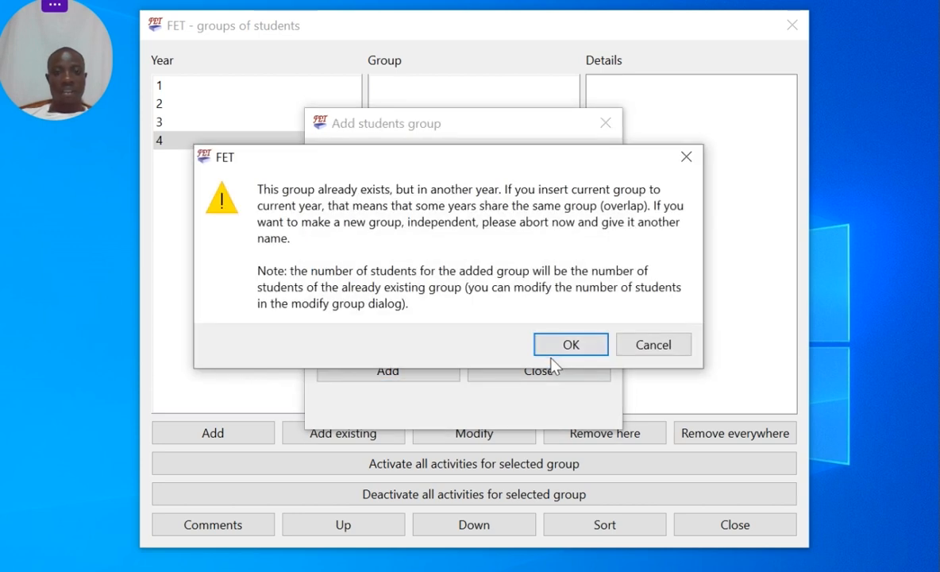
{"action": "left_click", "coordinate": [570, 343]}
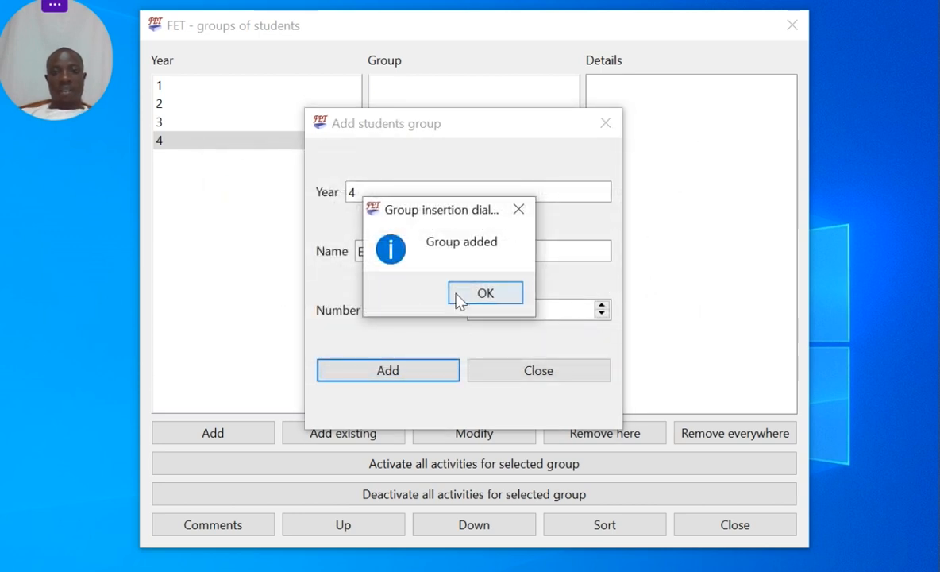
{"action": "left_click", "coordinate": [486, 292]}
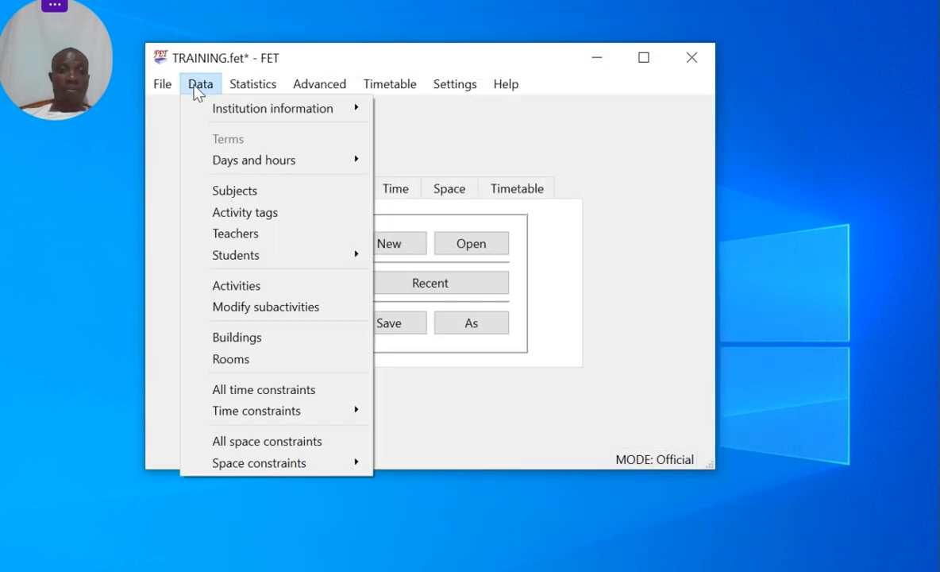
{"action": "mouse_move", "coordinate": [254, 158]}
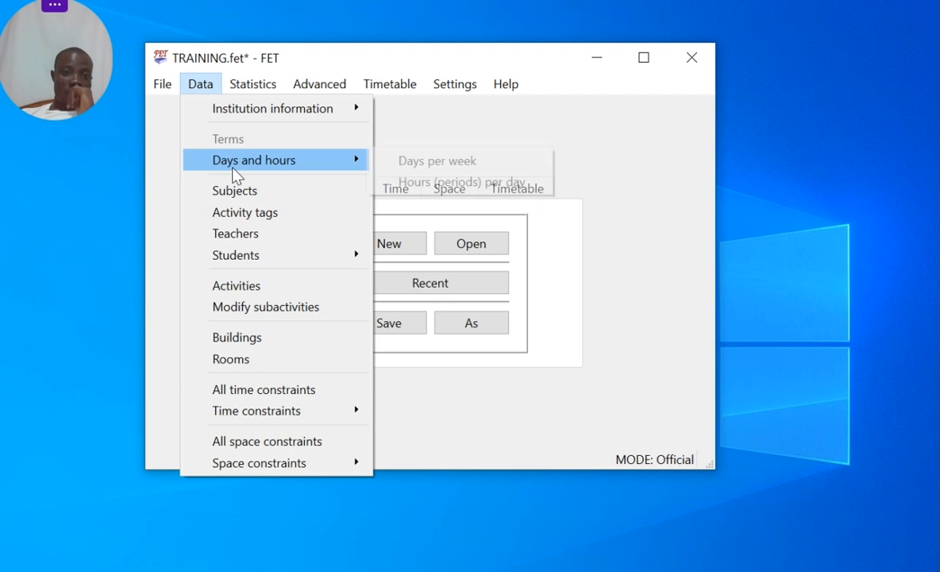
{"action": "mouse_move", "coordinate": [235, 254]}
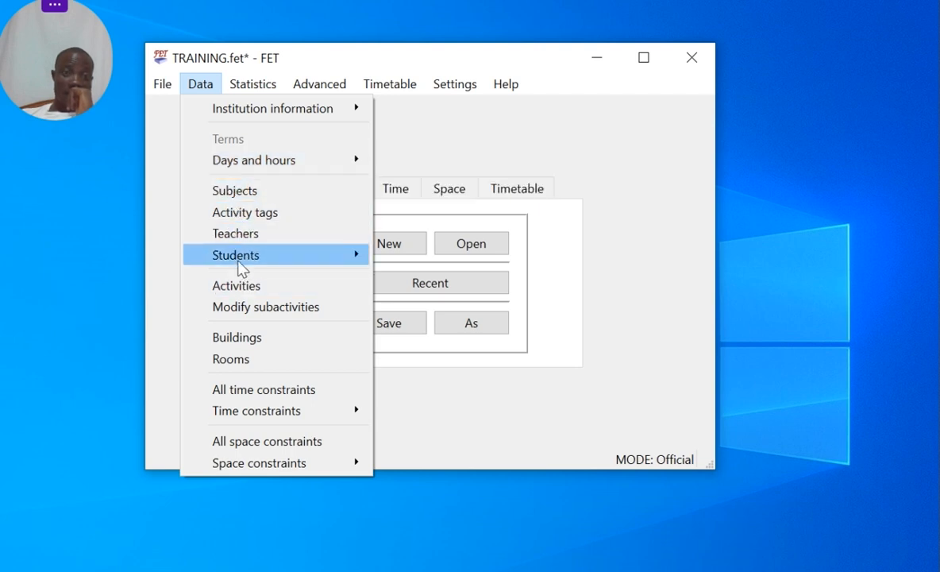
{"action": "mouse_move", "coordinate": [235, 286]}
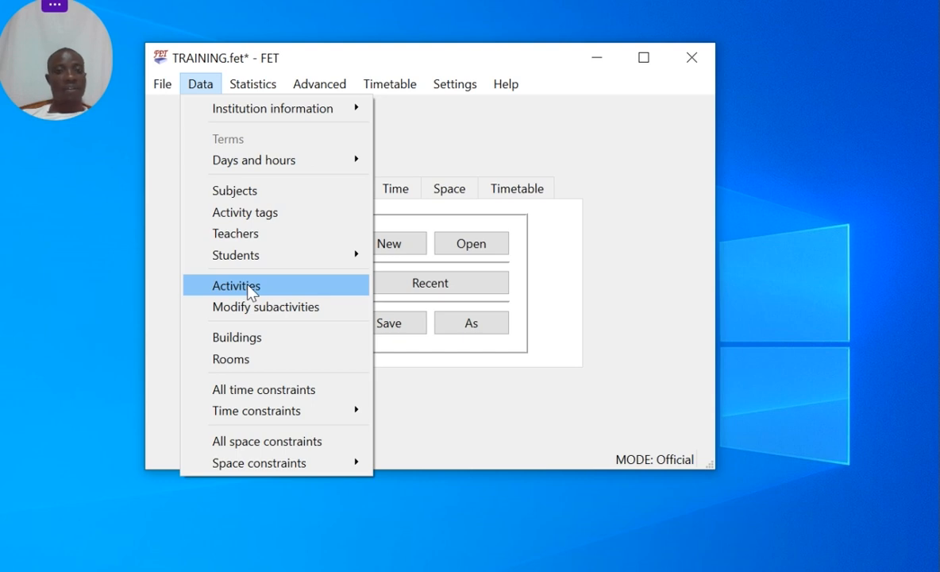
- Bring up the Activities dialog from the Data menu
{"action": "left_click", "coordinate": [235, 286]}
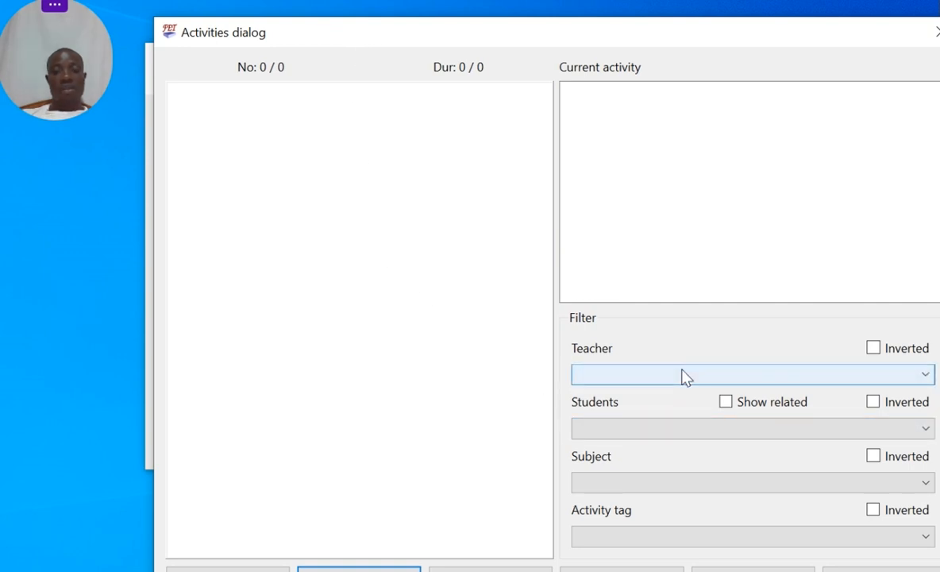
{"action": "mouse_move", "coordinate": [666, 333]}
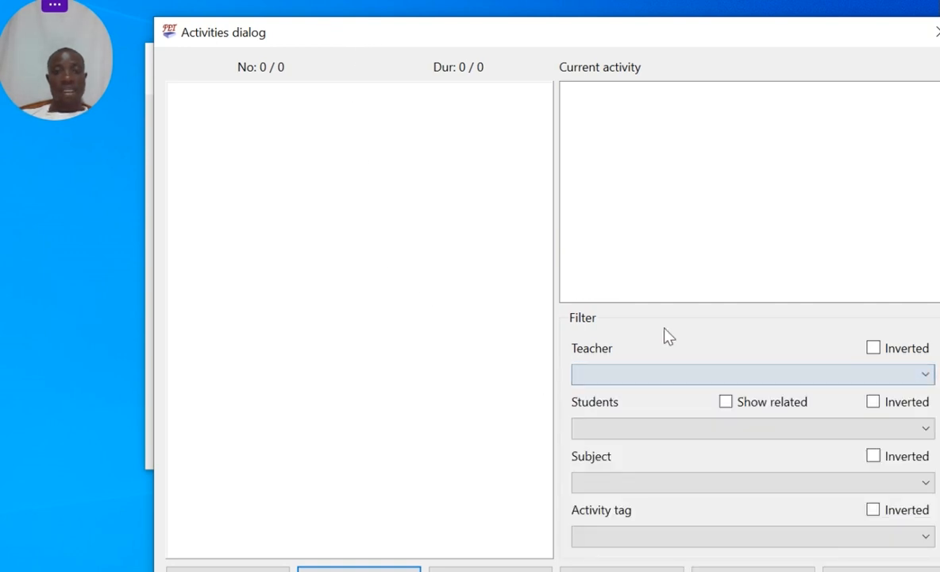
{"action": "left_click", "coordinate": [746, 429]}
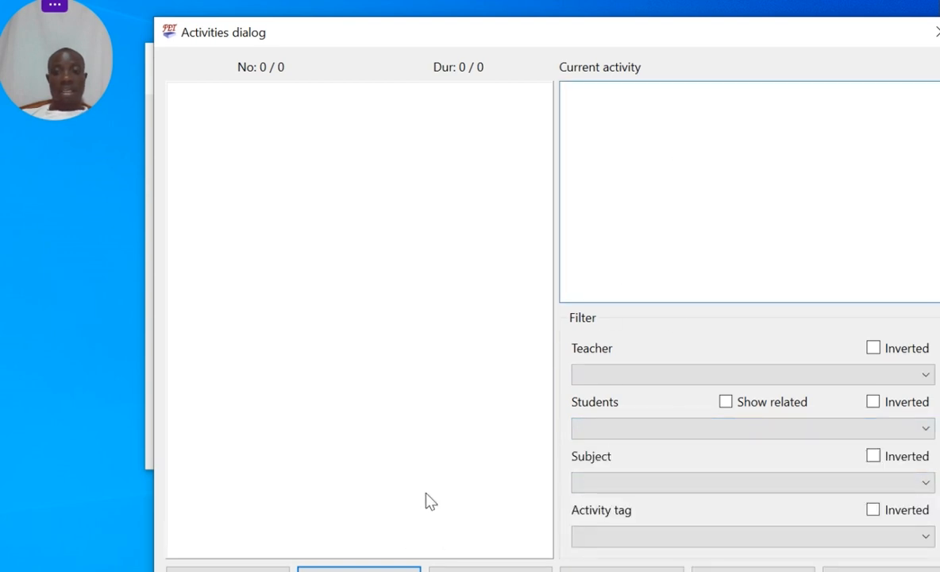
{"action": "mouse_move", "coordinate": [289, 402]}
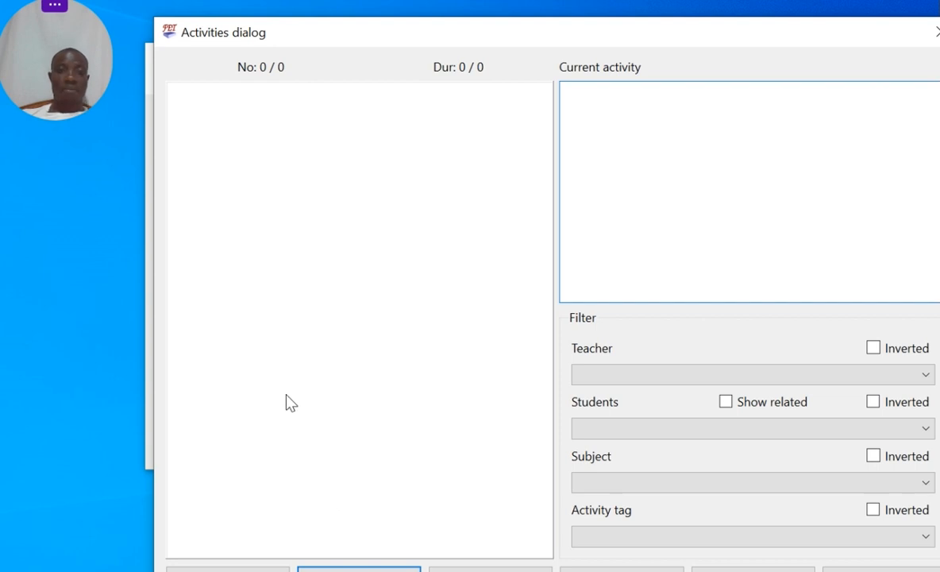
{"action": "mouse_move", "coordinate": [664, 366]}
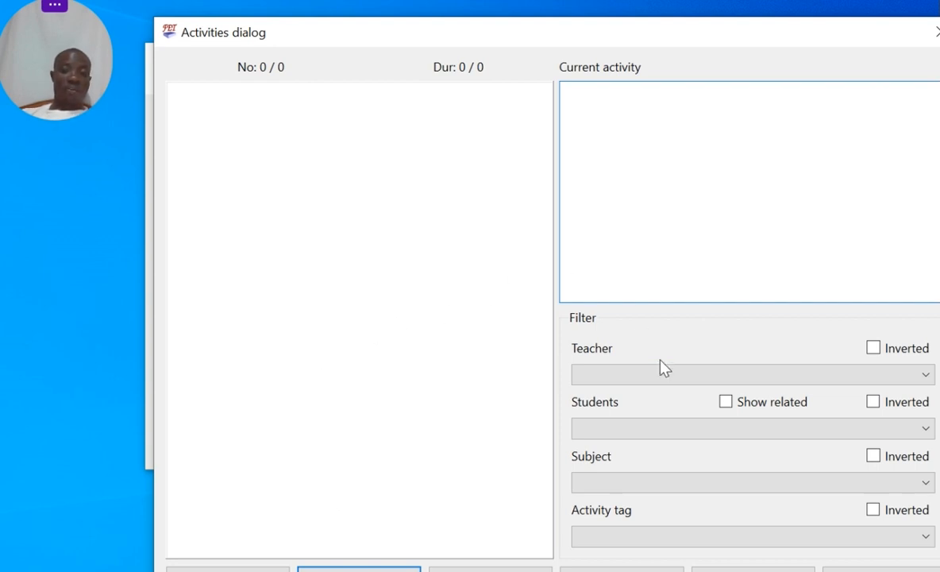
{"action": "left_click", "coordinate": [746, 427]}
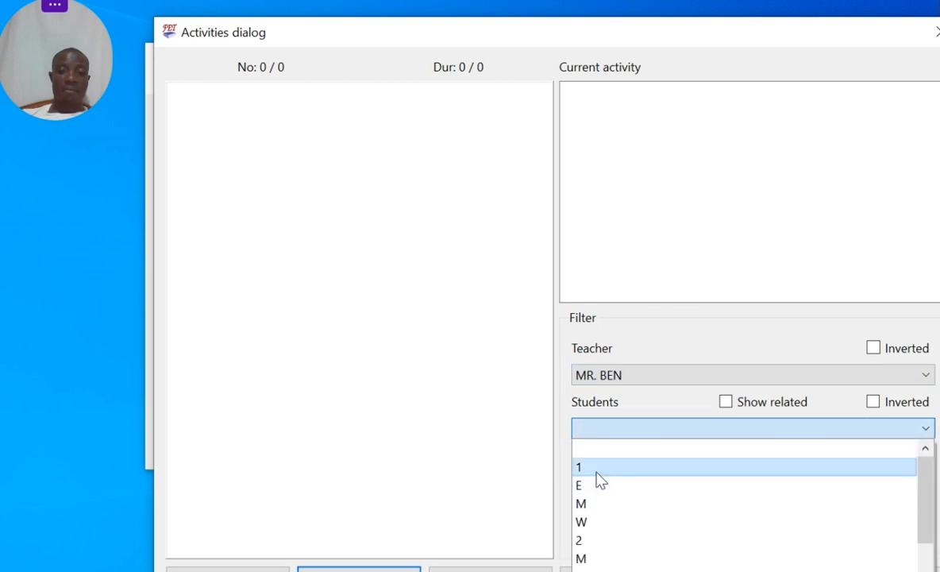
- Filter the activities to year 1 students and the ENG subject alongside the chosen teacher
{"action": "left_click", "coordinate": [578, 467]}
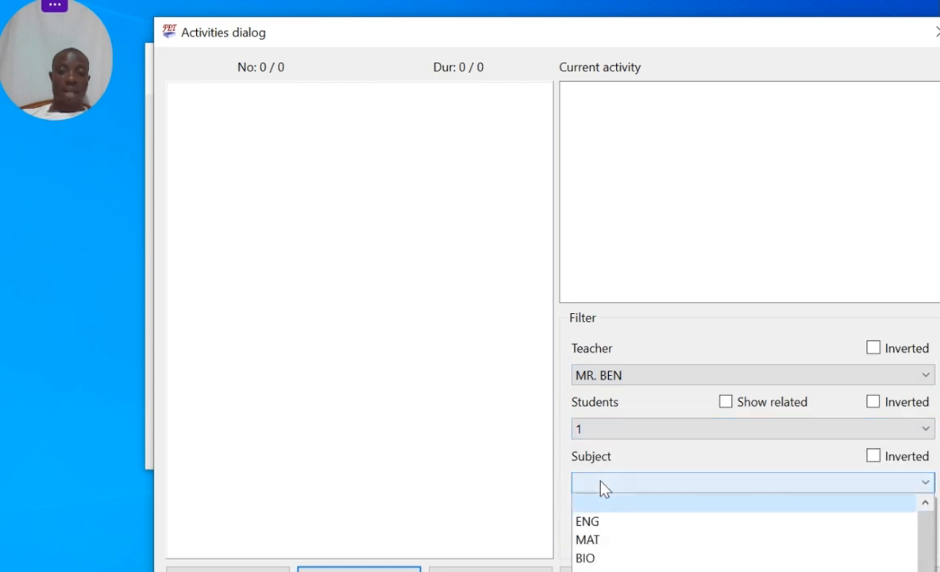
{"action": "left_click", "coordinate": [750, 428]}
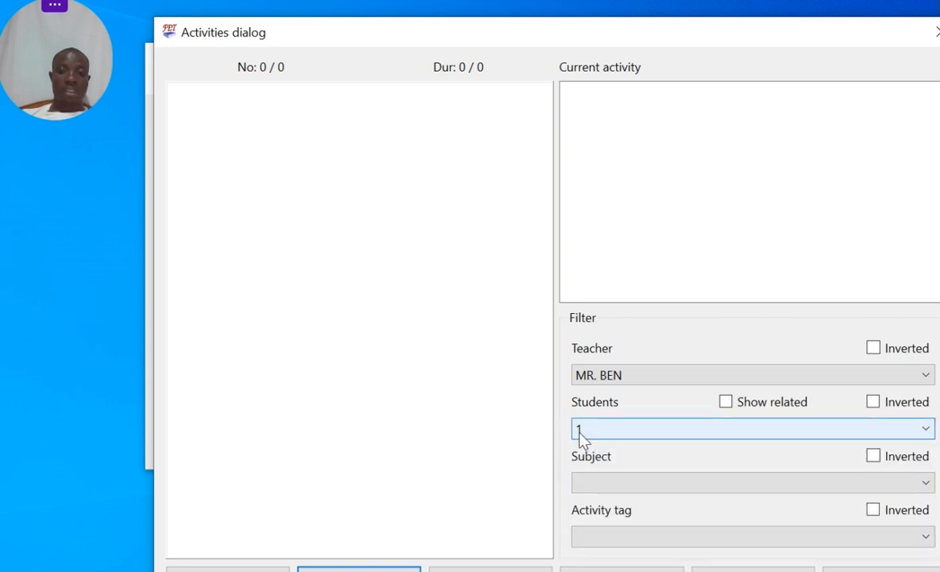
{"action": "left_click", "coordinate": [749, 483]}
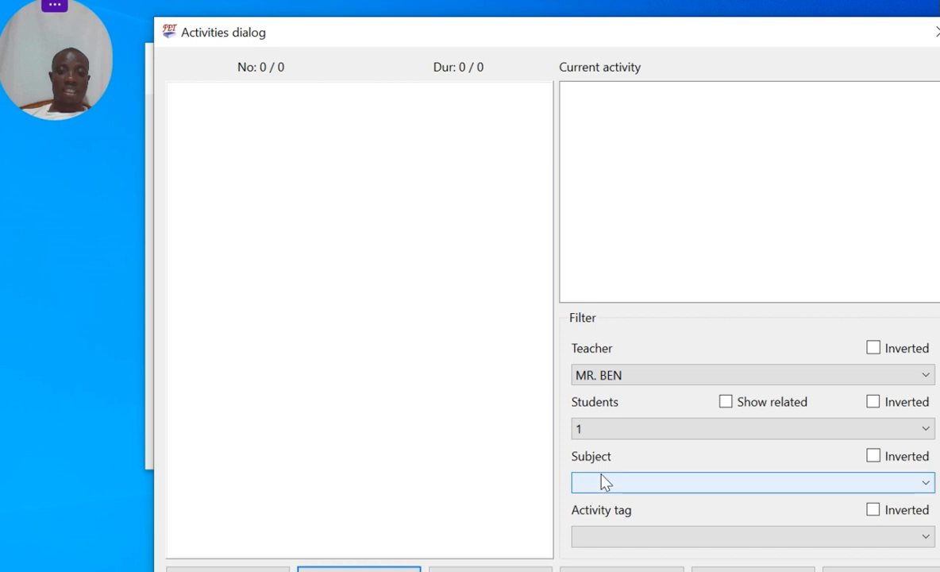
{"action": "left_click", "coordinate": [751, 483]}
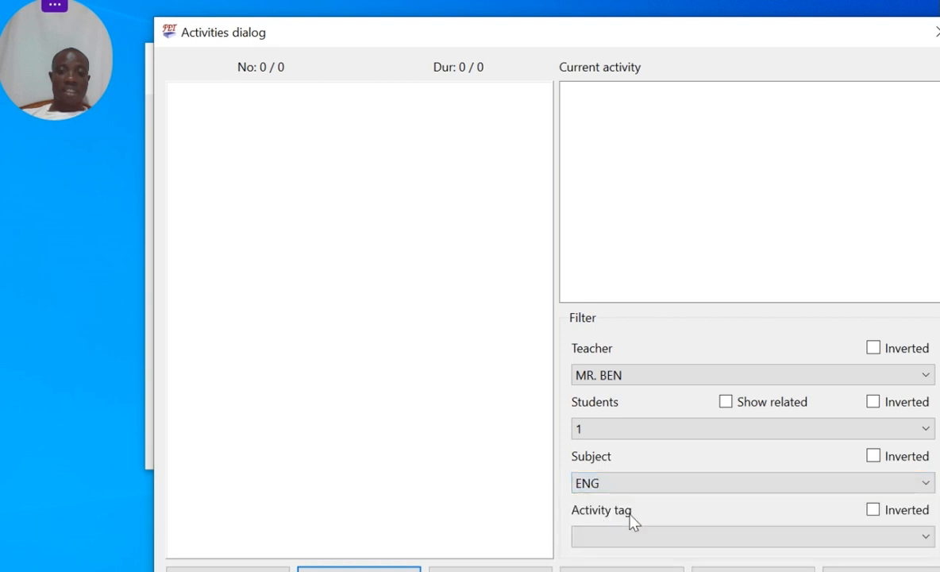
{"action": "mouse_move", "coordinate": [718, 353]}
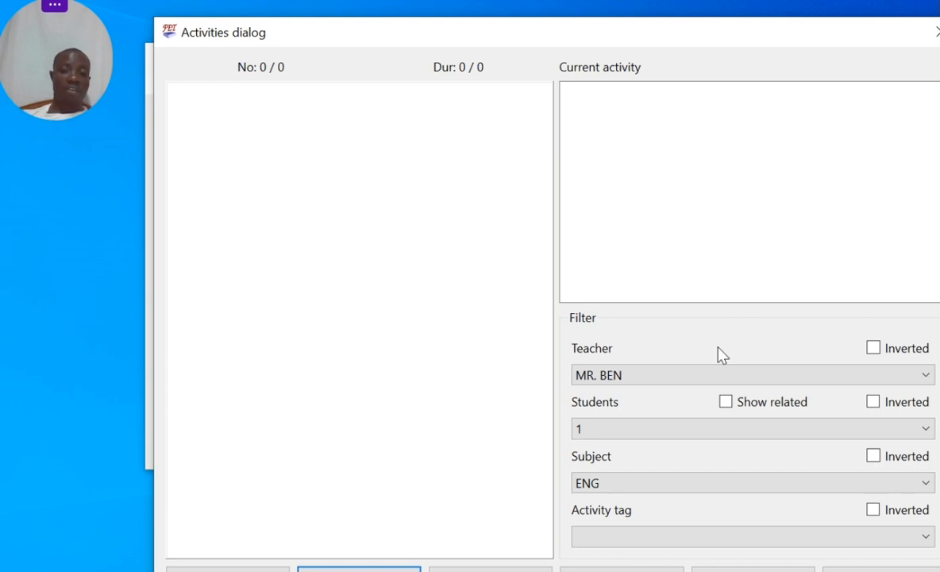
{"action": "mouse_move", "coordinate": [500, 405]}
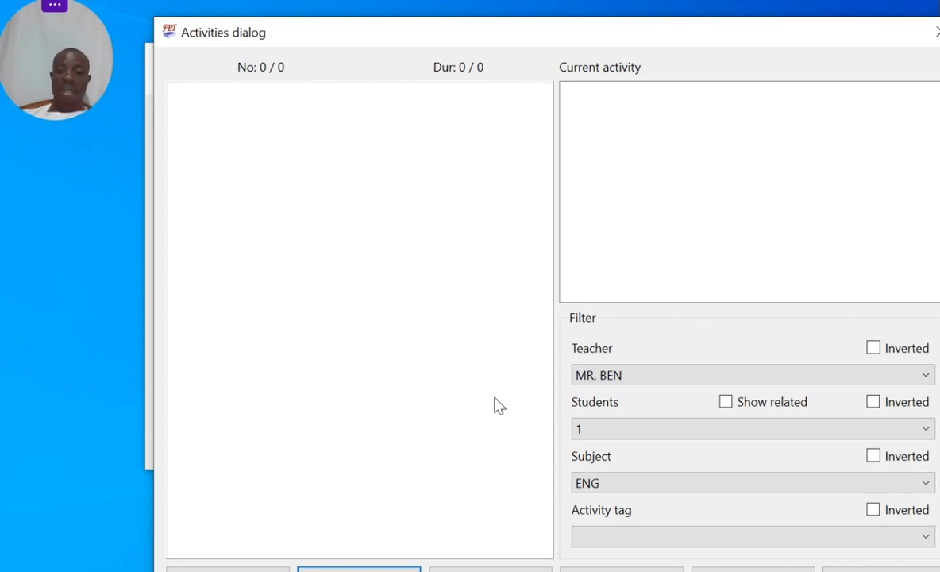
{"action": "mouse_move", "coordinate": [829, 419]}
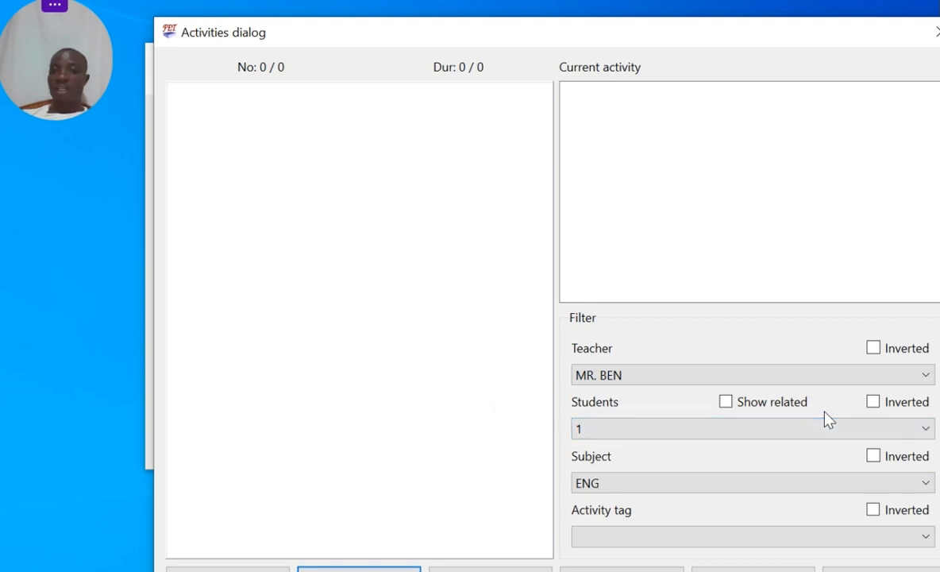